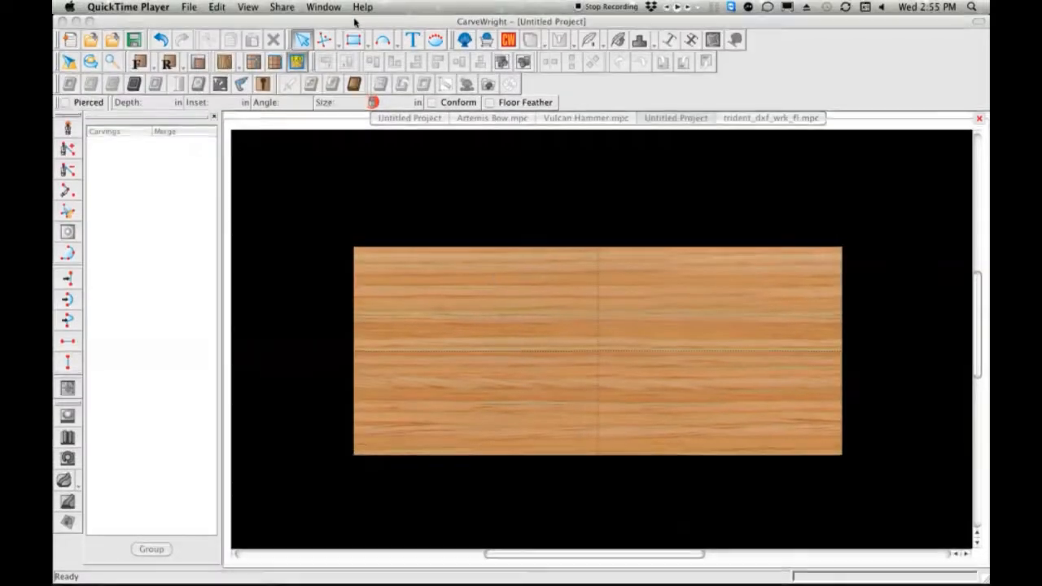
Start a new board project from the File menu
left_click(170, 6)
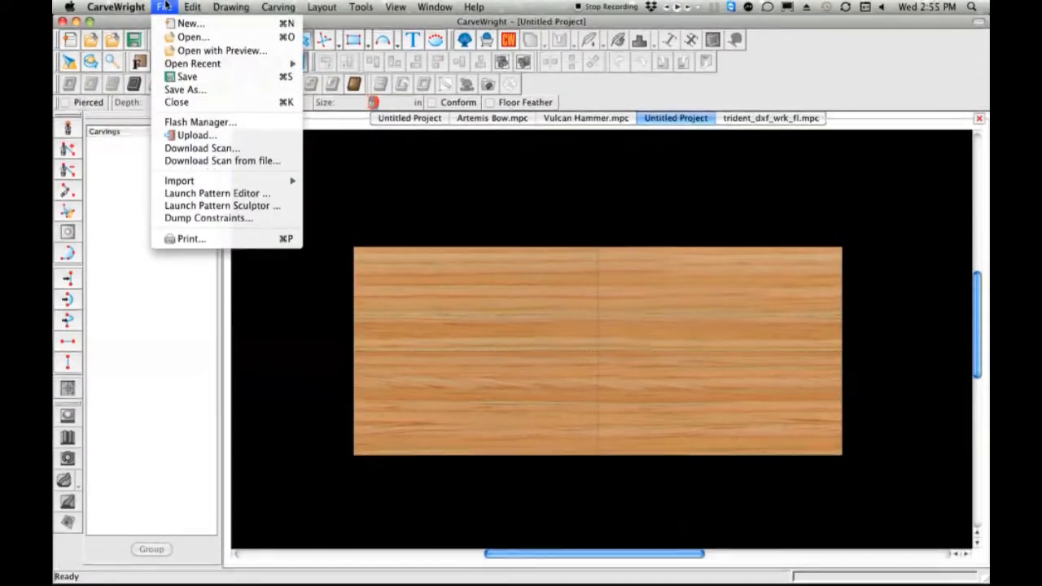
left_click(190, 23)
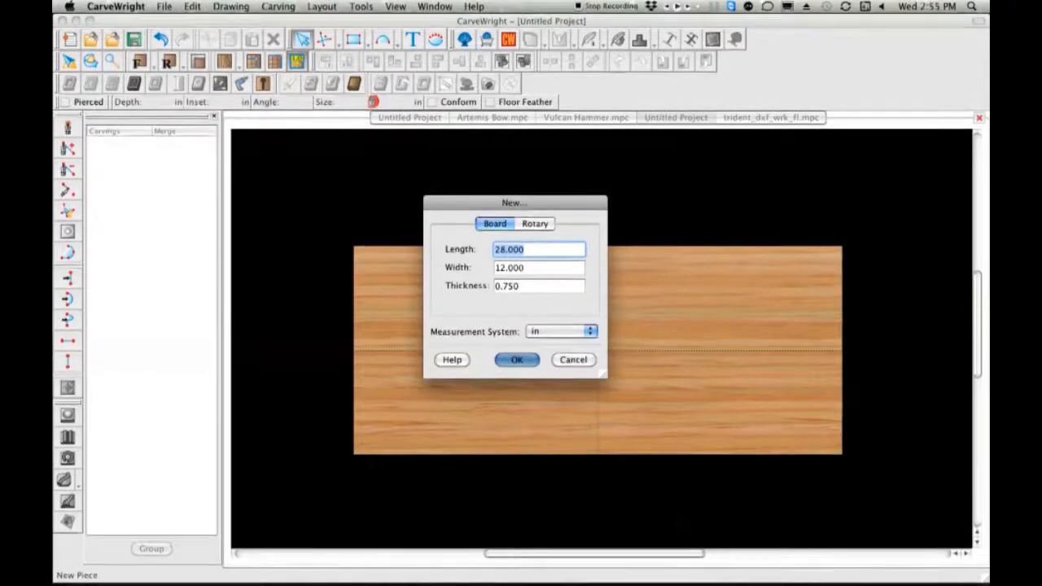
Create the board at length 14, width 11 and thickness 1.5 inches
type("5")
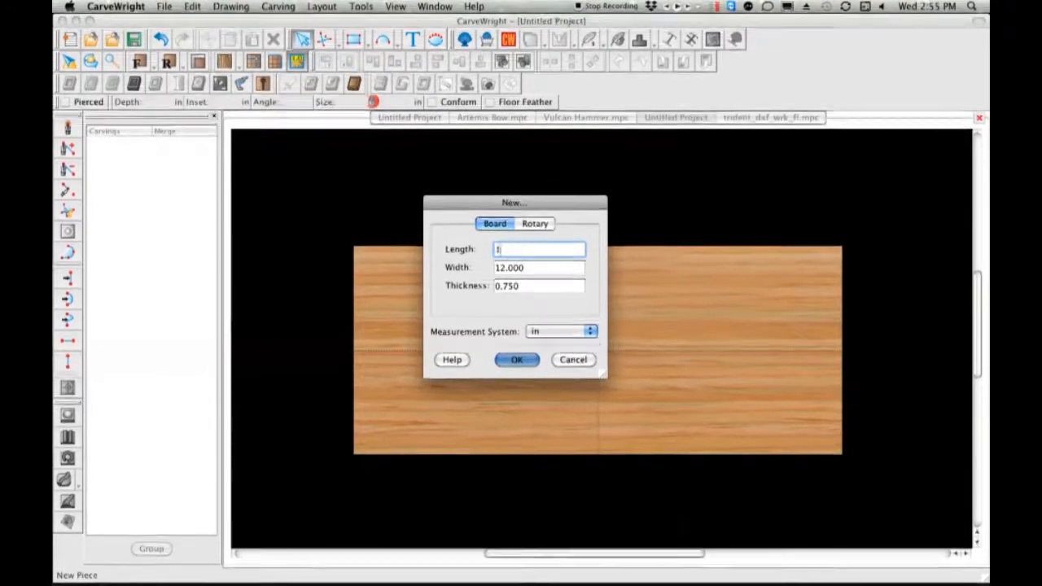
type("14")
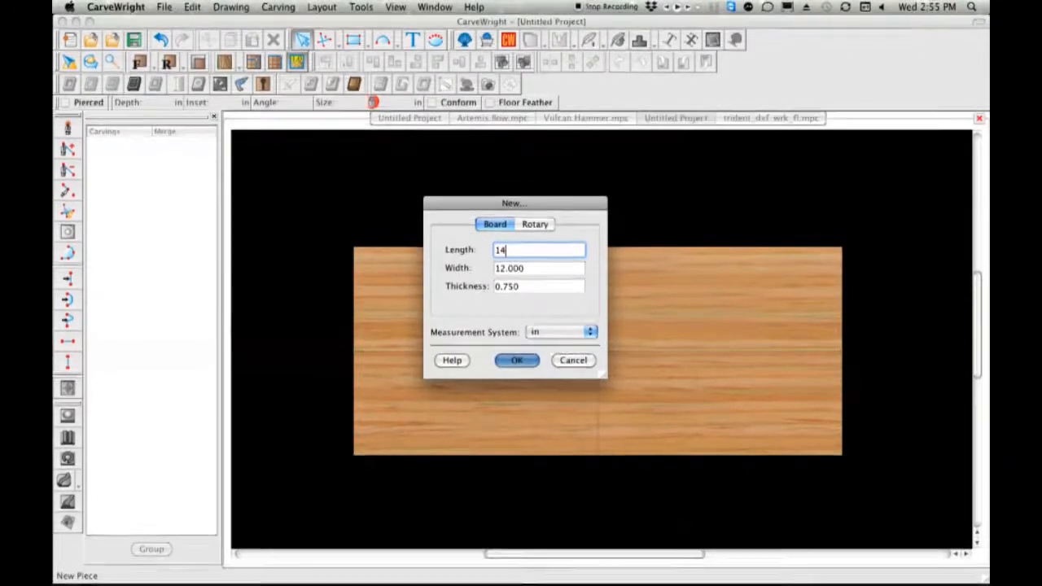
left_click(538, 267)
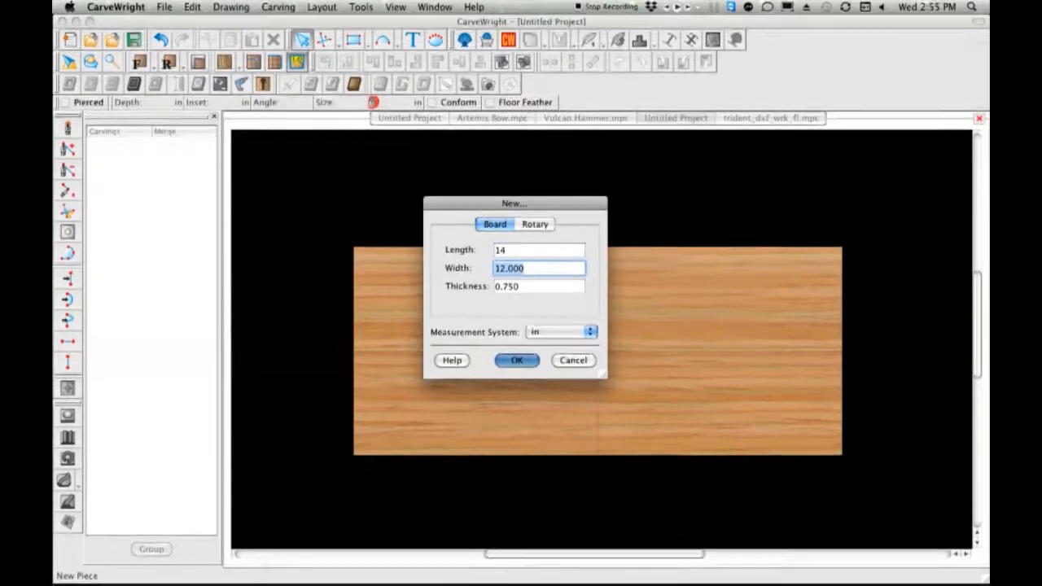
type("11")
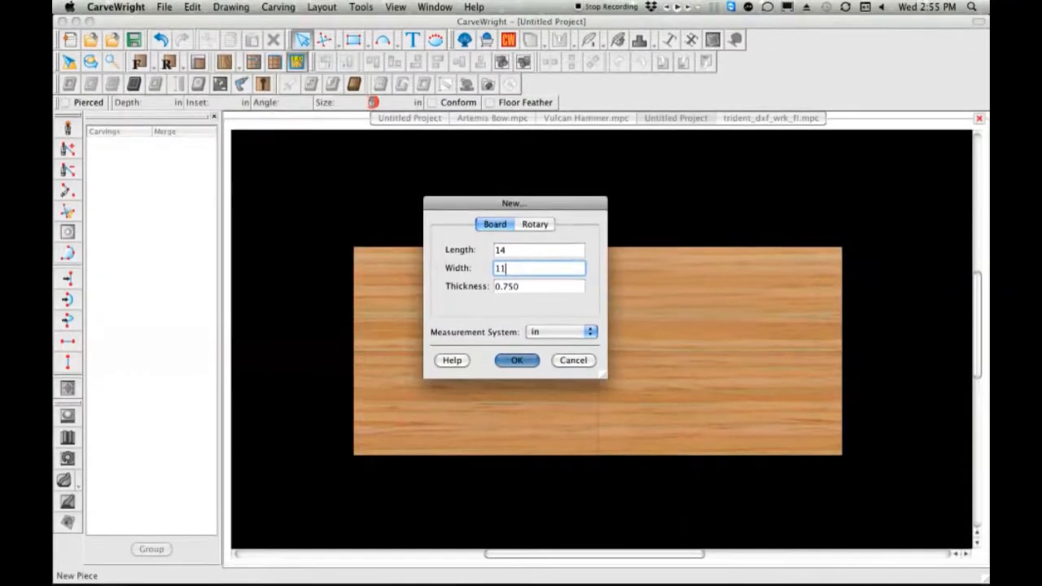
left_click(539, 287)
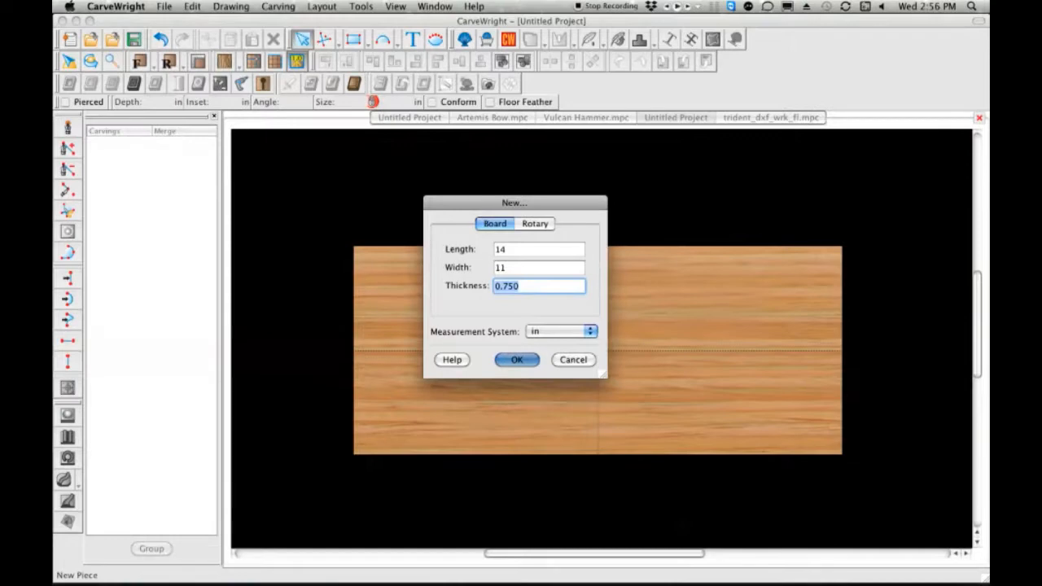
type("1")
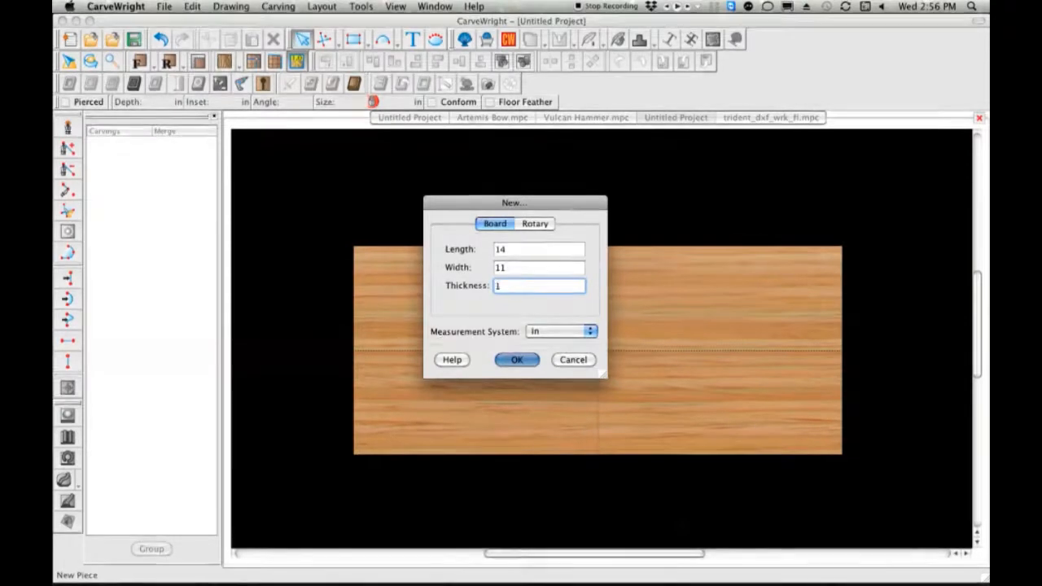
type(".5")
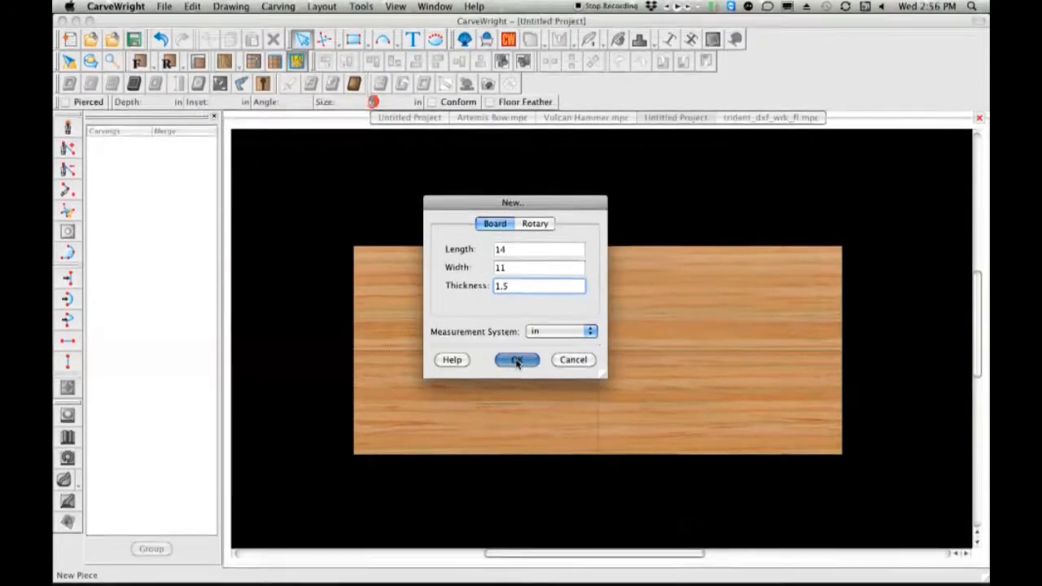
left_click(516, 360)
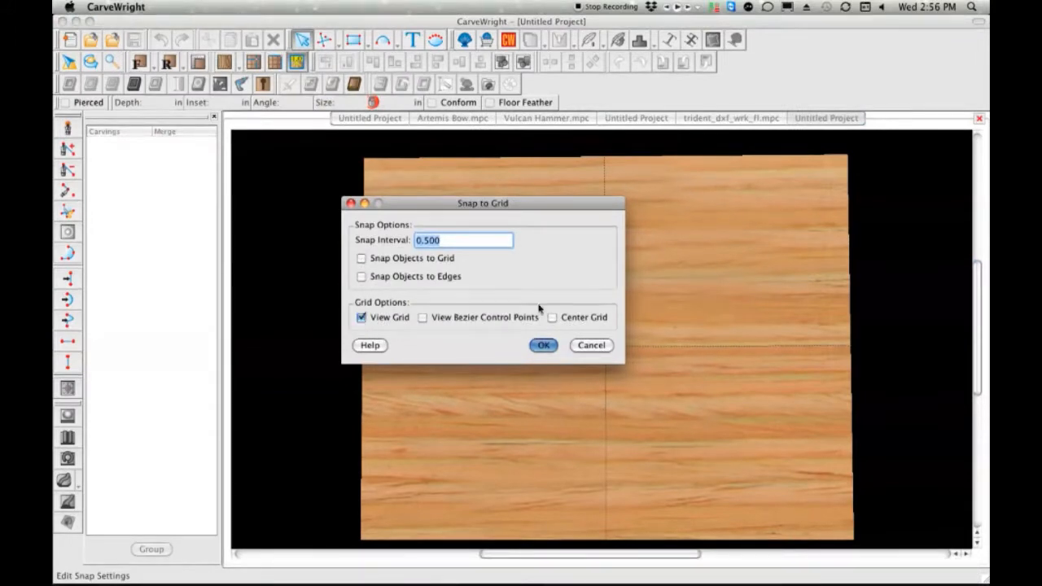
Apply a centred grid with 0.25 interval and snap objects to it
left_click(552, 316)
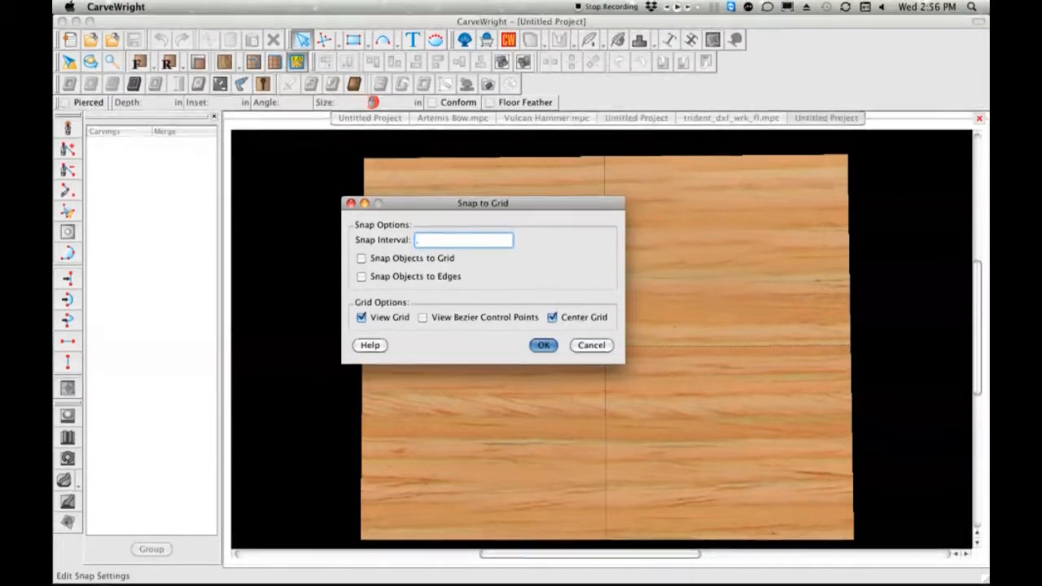
type(".25")
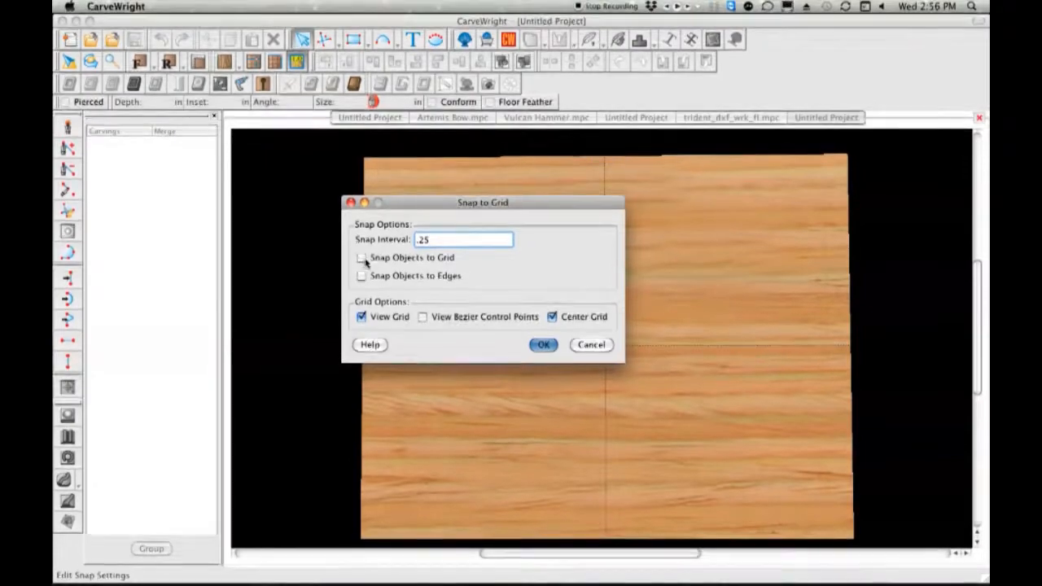
left_click(362, 258)
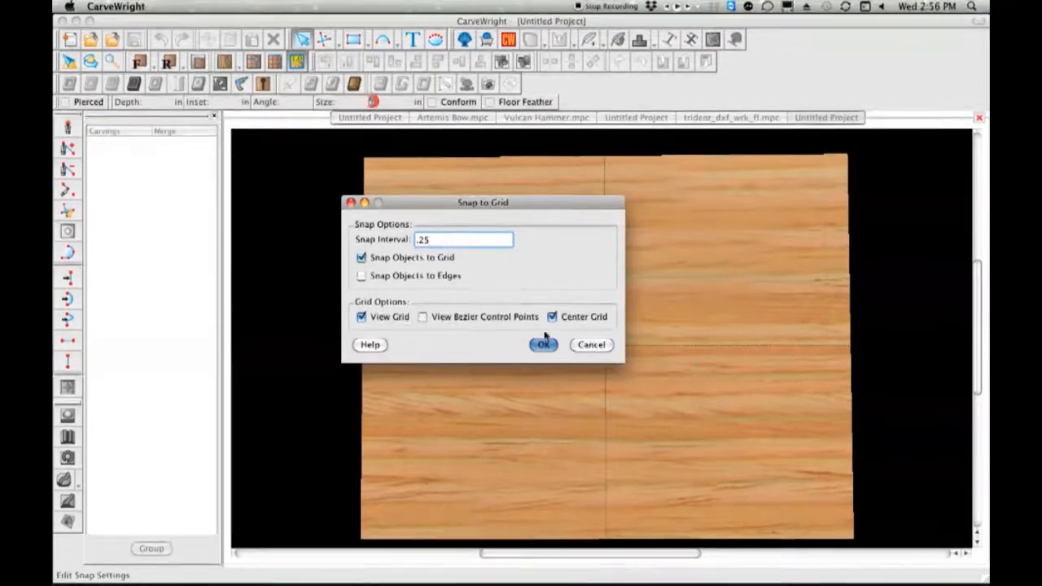
left_click(543, 345)
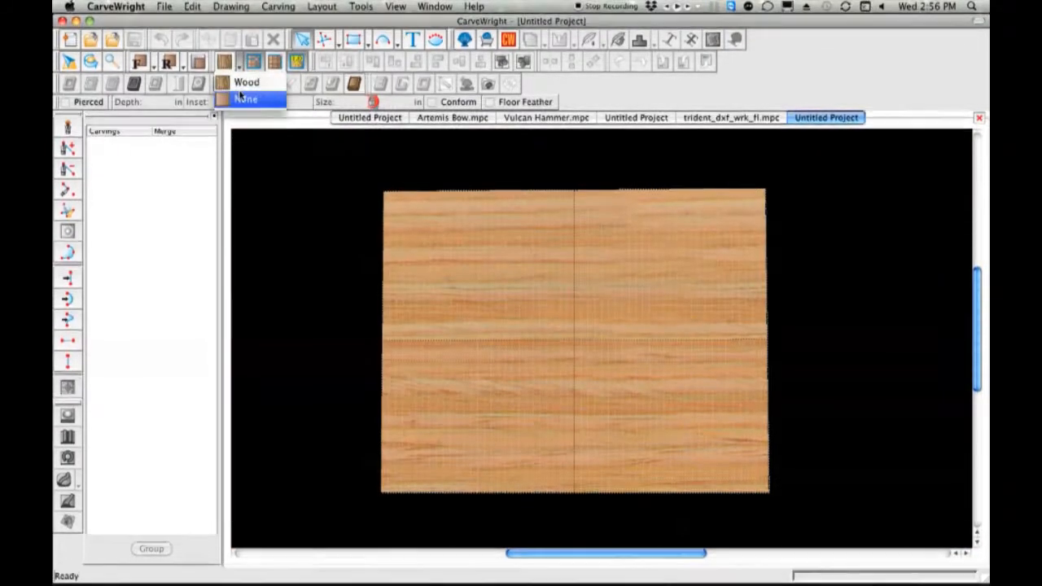
Remove the board's wood texture and choose the Connected Lines Tool
left_click(245, 100)
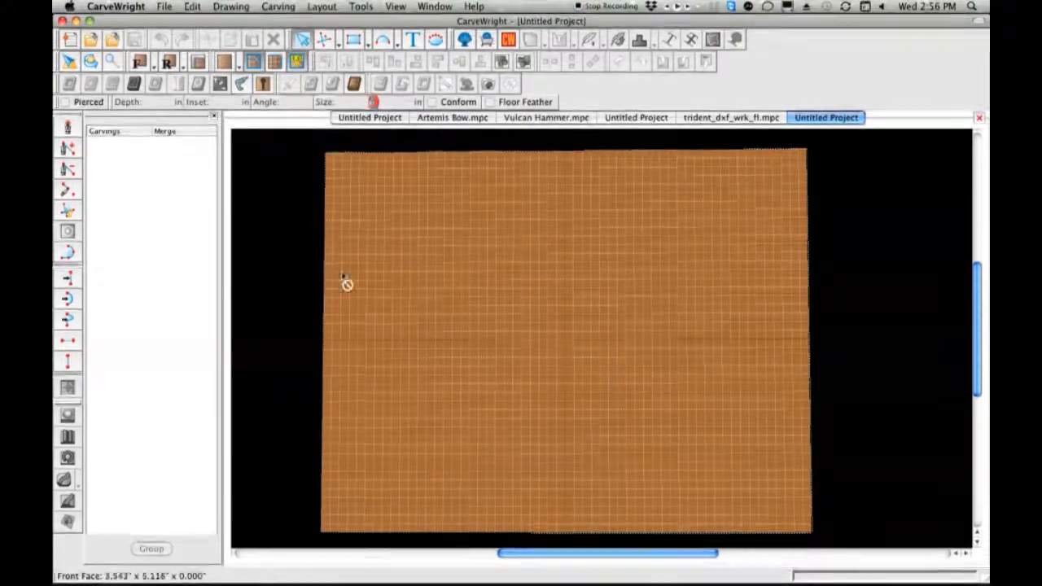
left_click(322, 39)
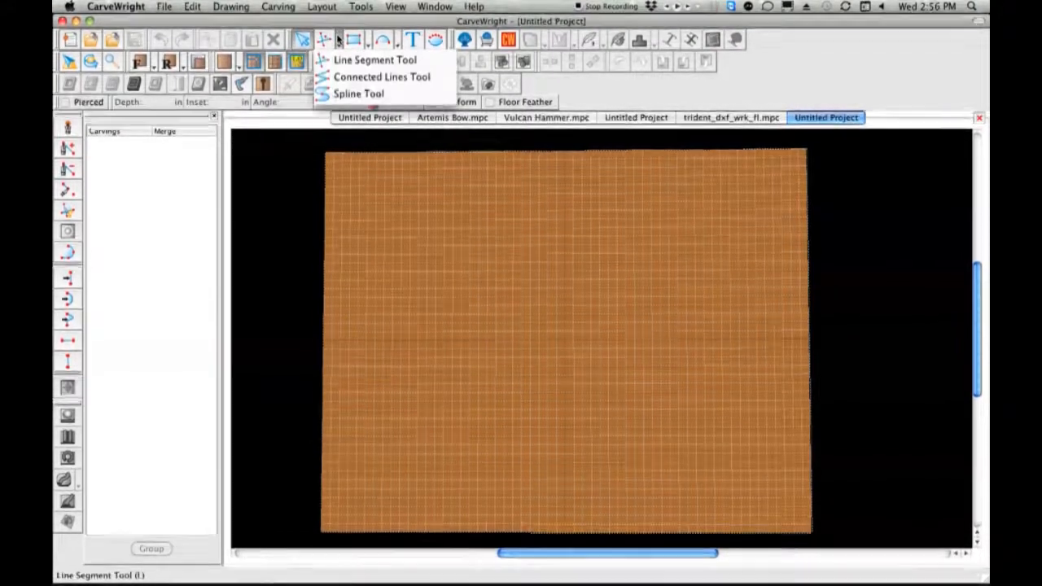
mouse_move(381, 77)
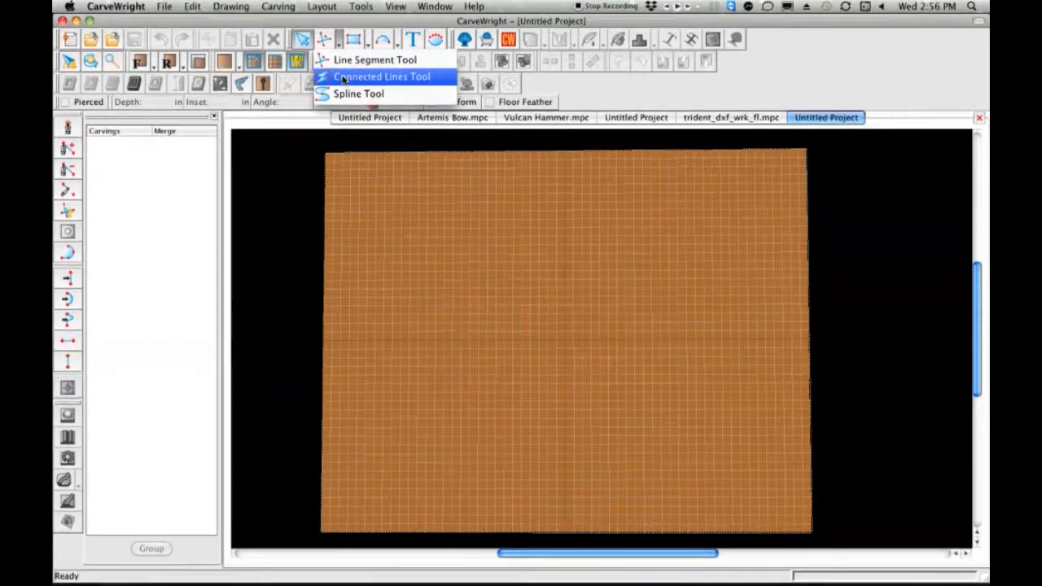
left_click(381, 77)
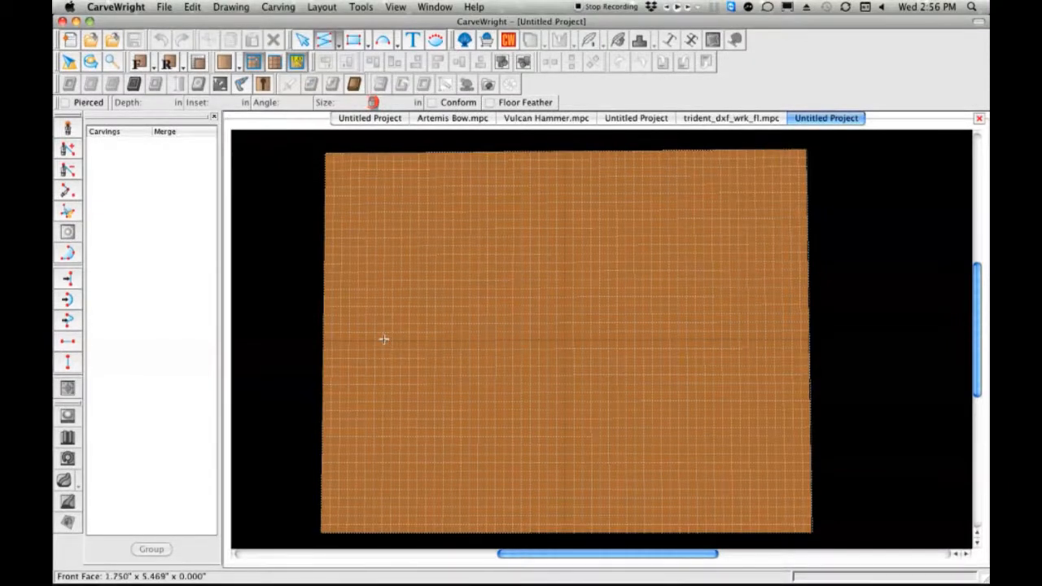
Lay out the trident outline points and nudge a corner vertex into place
left_click_drag(384, 340, 639, 318)
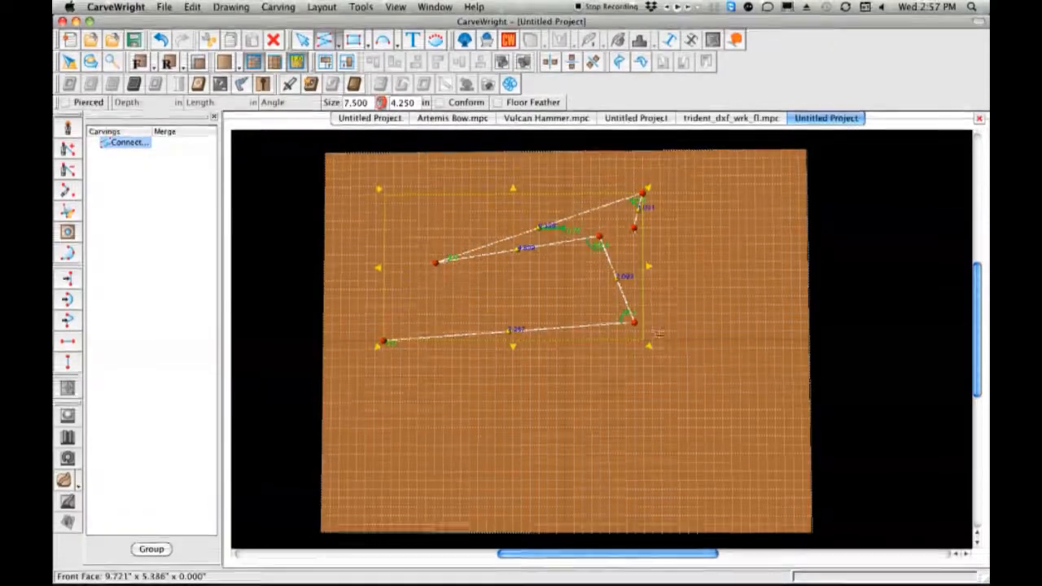
left_click_drag(632, 323, 675, 335)
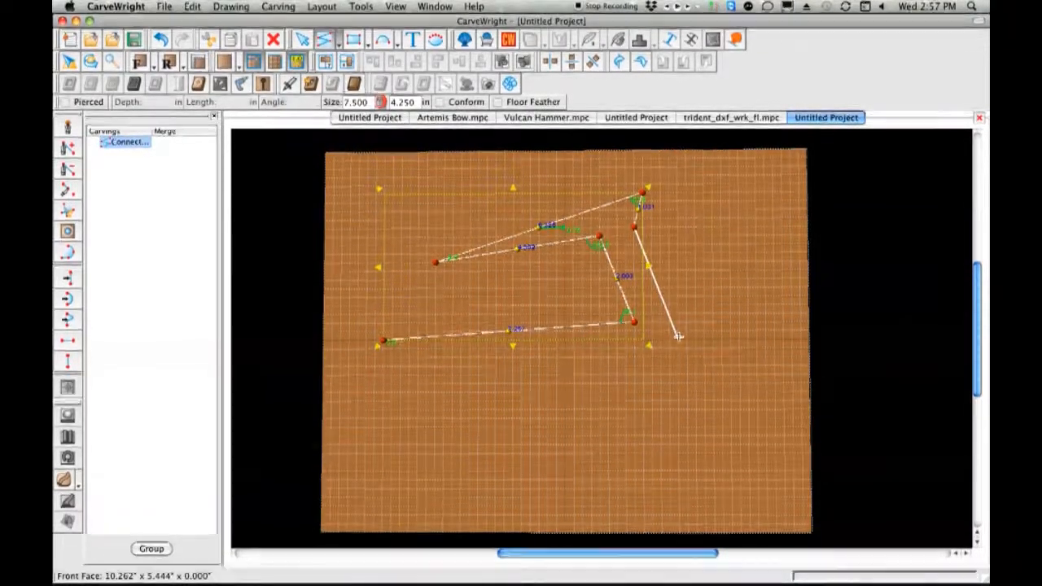
left_click_drag(681, 337, 635, 464)
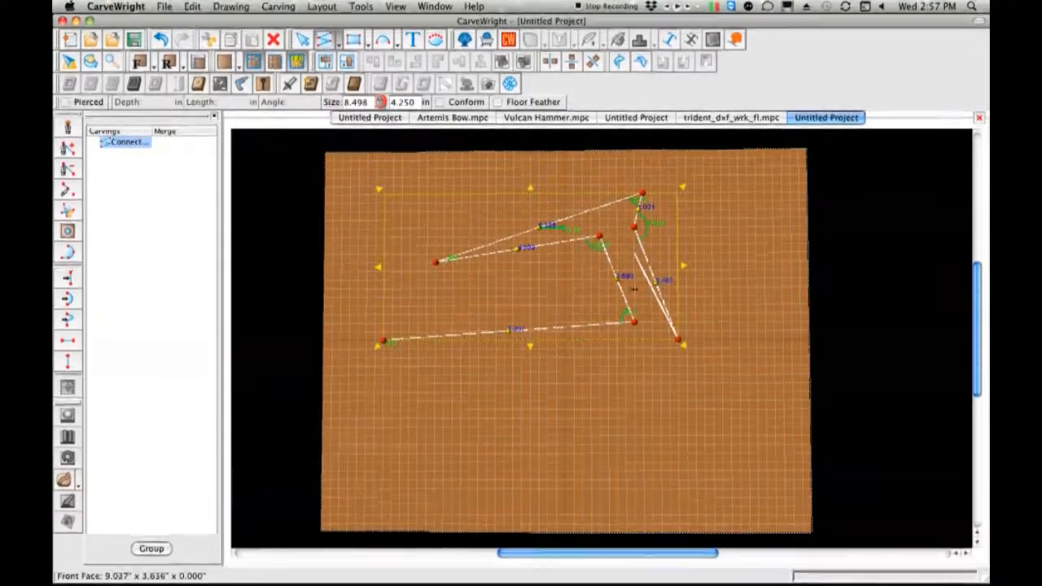
left_click_drag(680, 342, 635, 431)
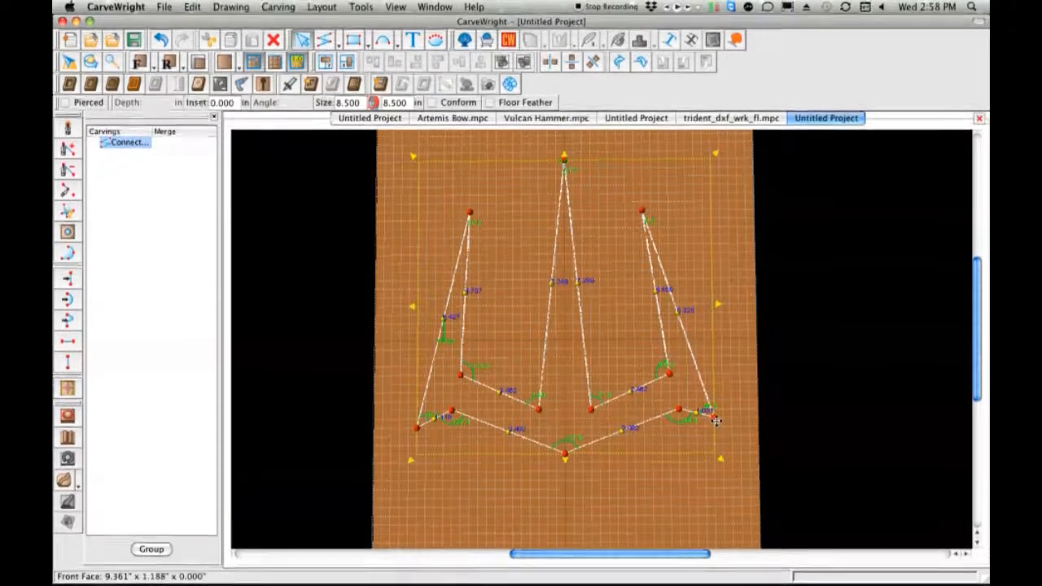
left_click_drag(715, 420, 719, 430)
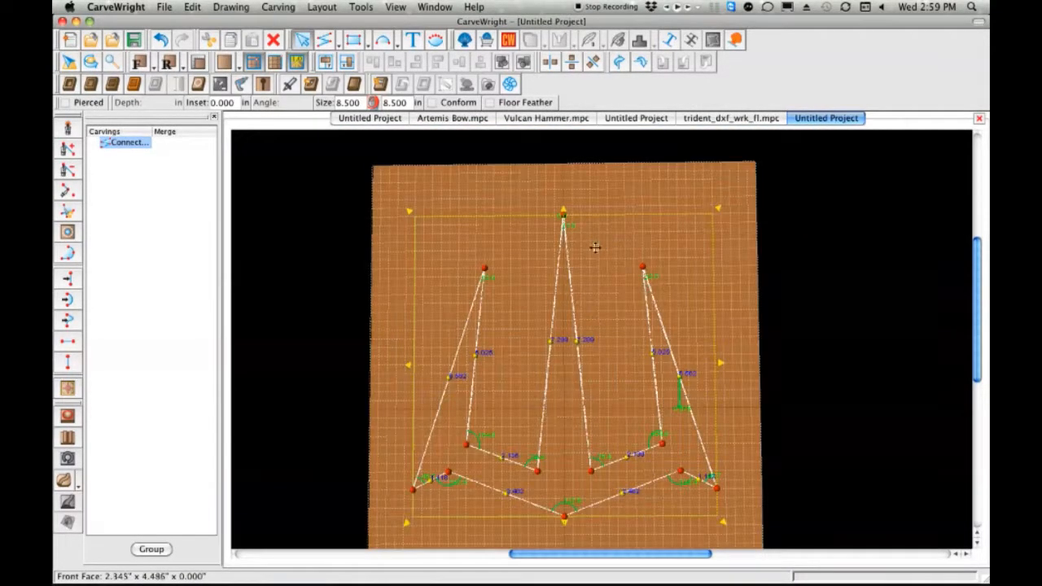
Draw a short second connected-lines shape at the centre prong tip
left_click(324, 39)
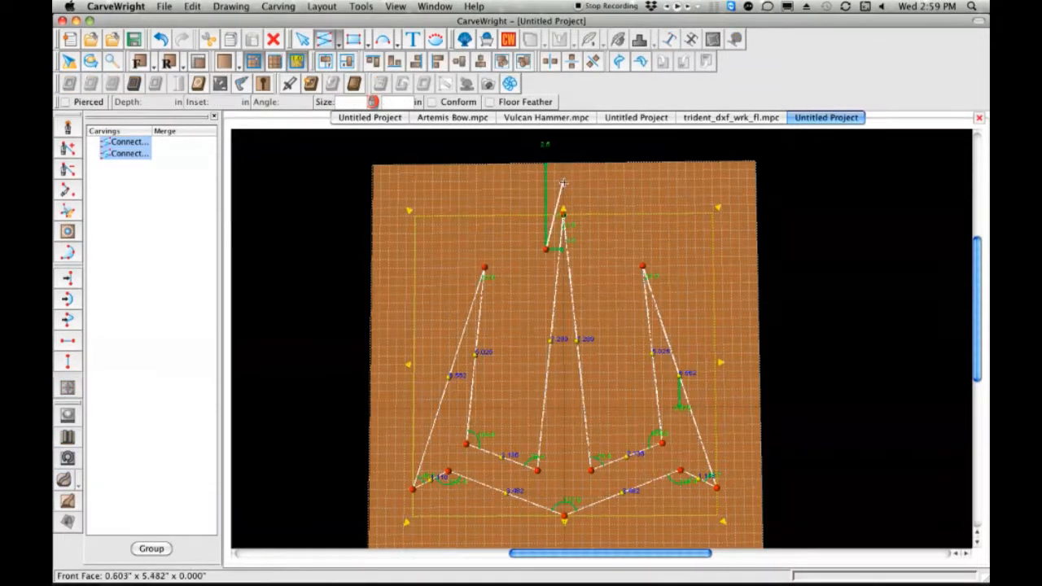
left_click_drag(562, 182, 578, 247)
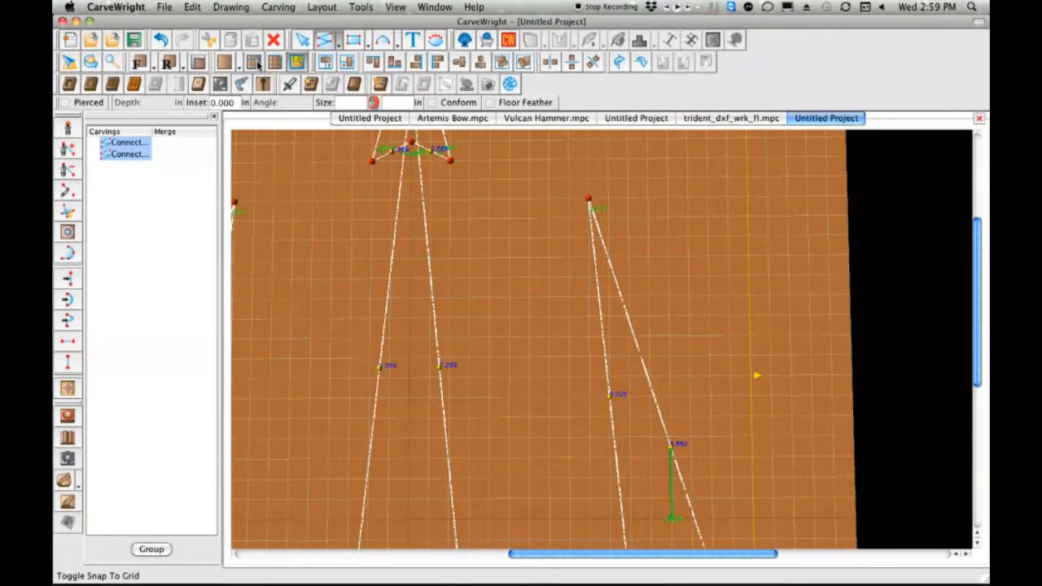
Reconfirm the grid snapping settings from the Layout menu
left_click(320, 6)
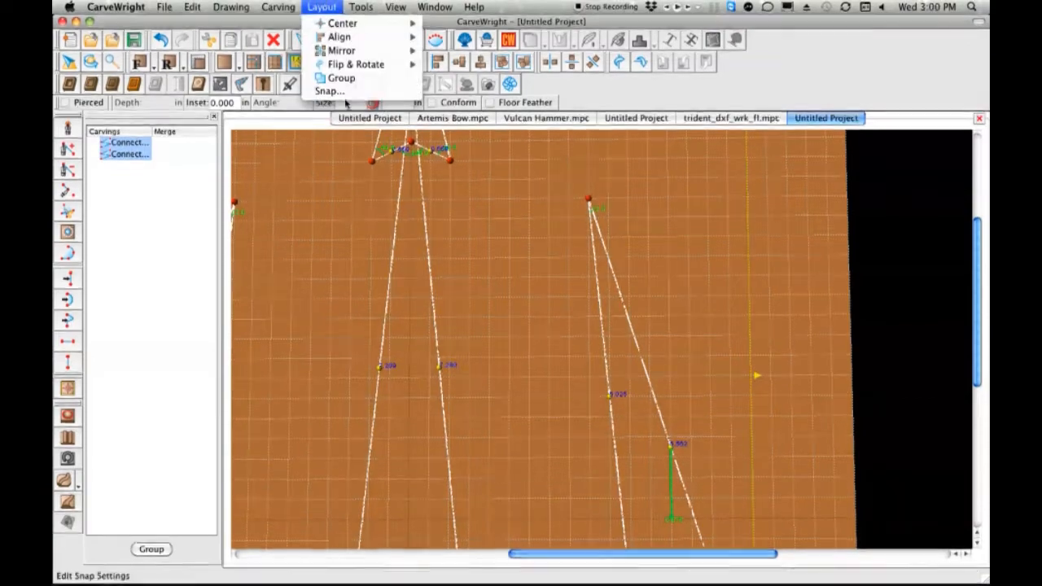
left_click(329, 91)
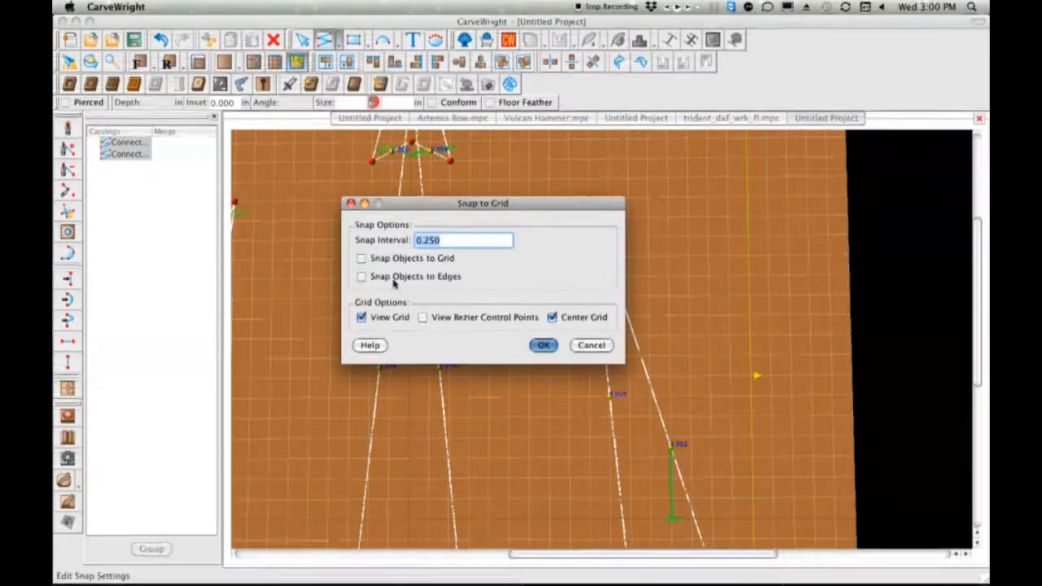
left_click(544, 345)
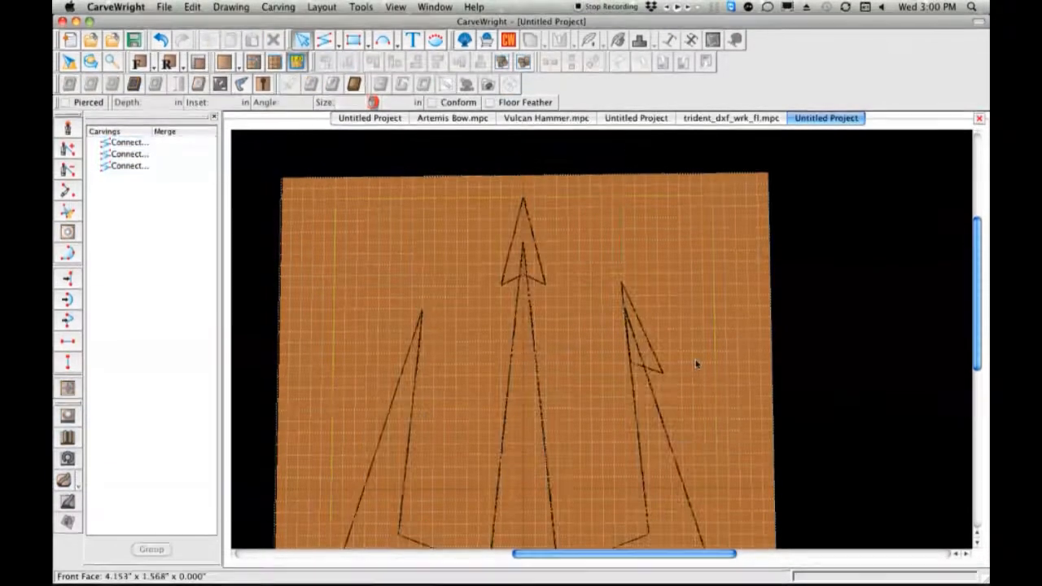
Mirror the side prong vertically to complete the symmetrical trident
left_click(643, 342)
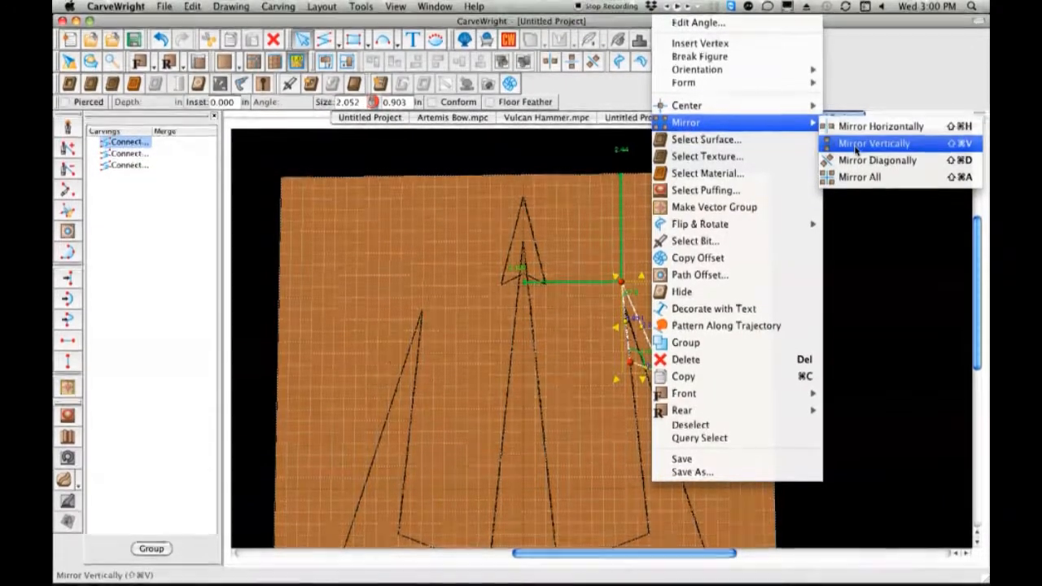
left_click(873, 143)
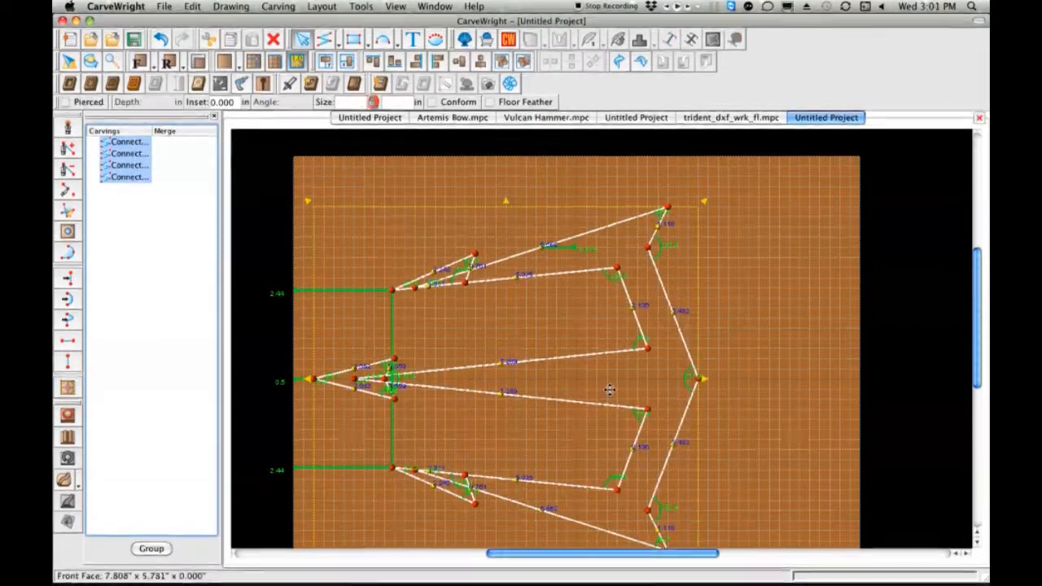
Puff the trident with a Bevel profile at 0.7 in height
left_click(68, 415)
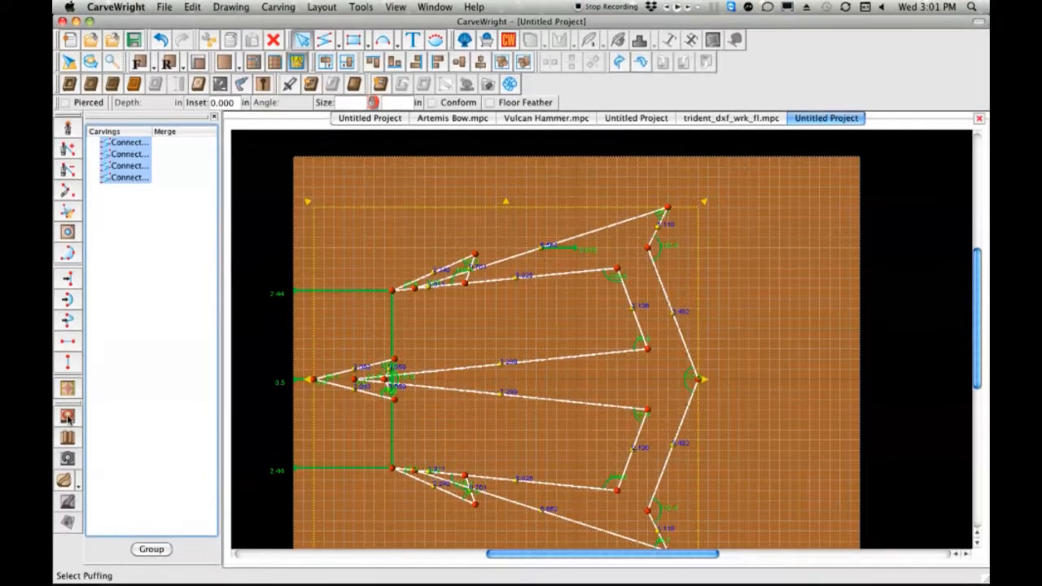
left_click(68, 417)
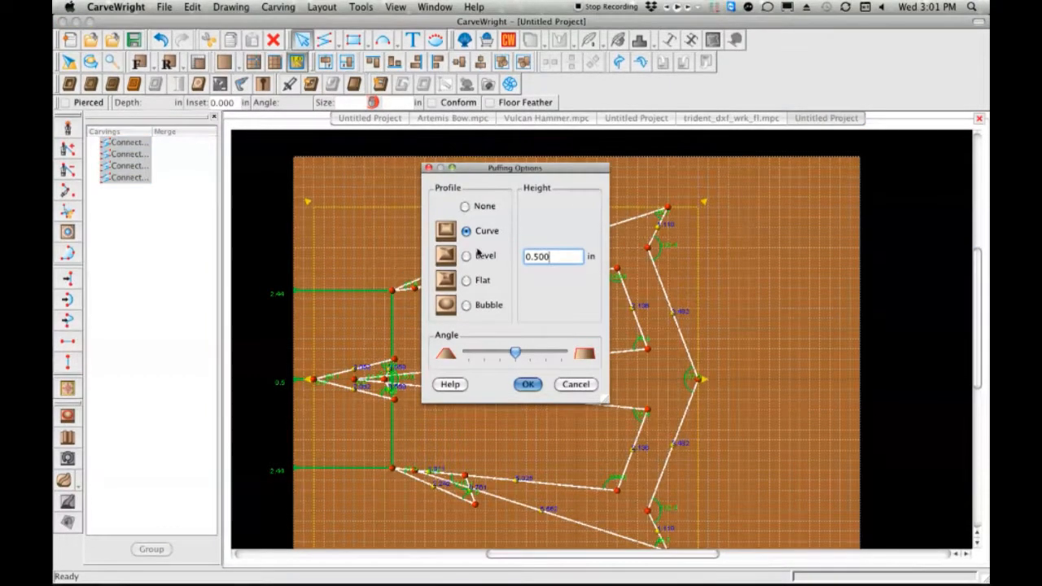
left_click(465, 254)
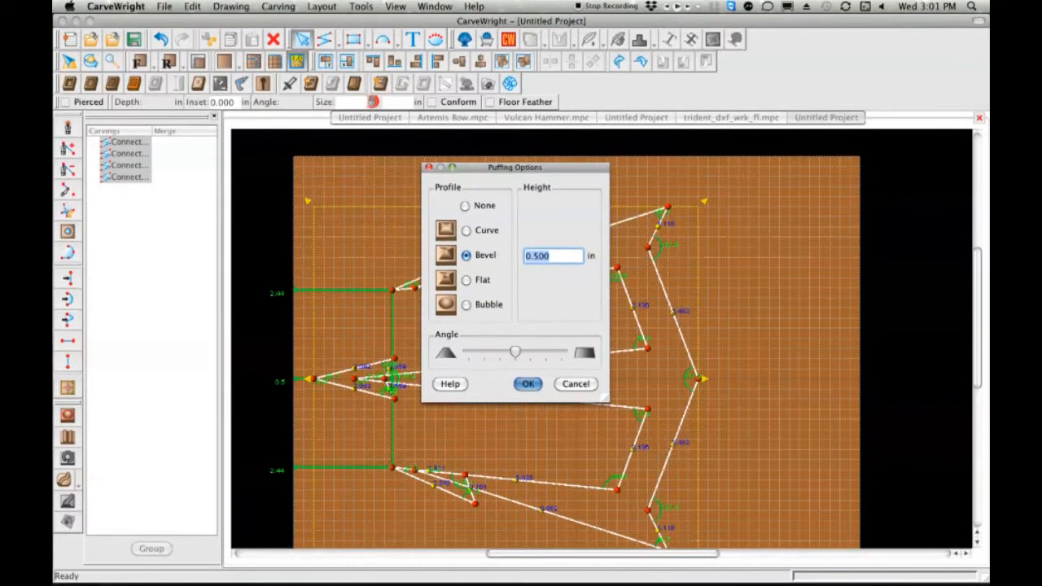
type(".7")
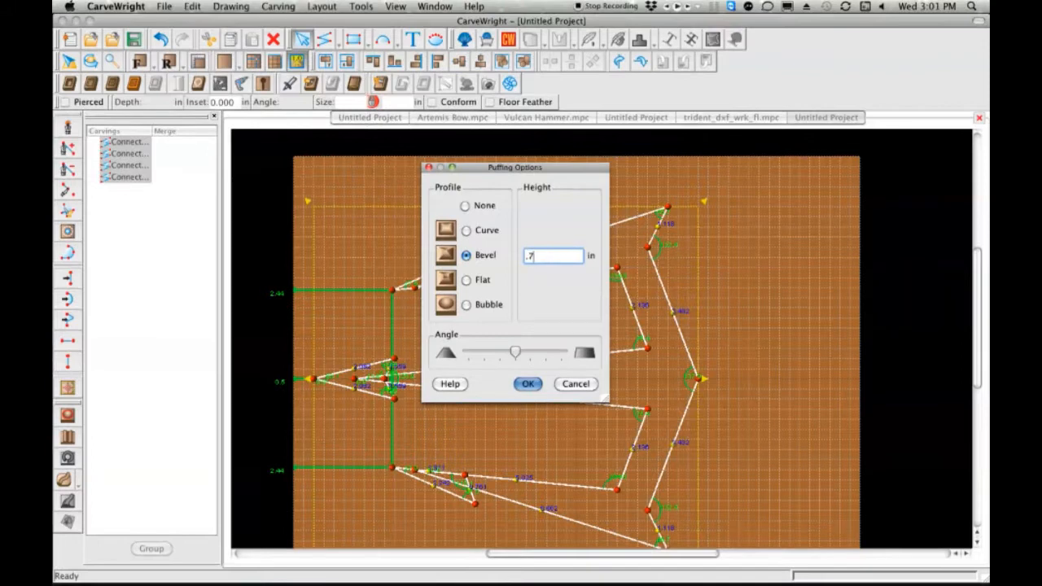
left_click(527, 384)
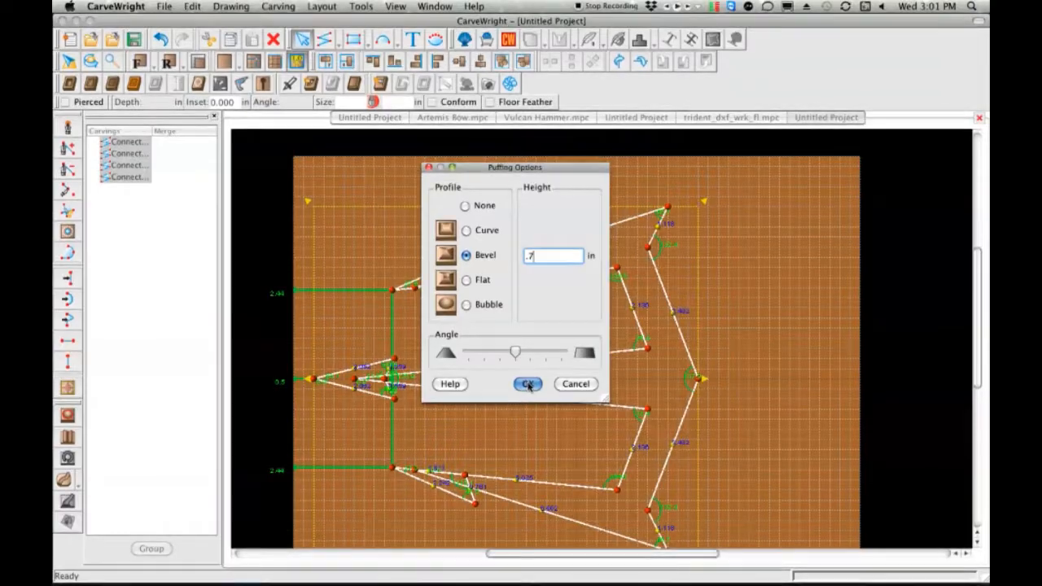
left_click(527, 384)
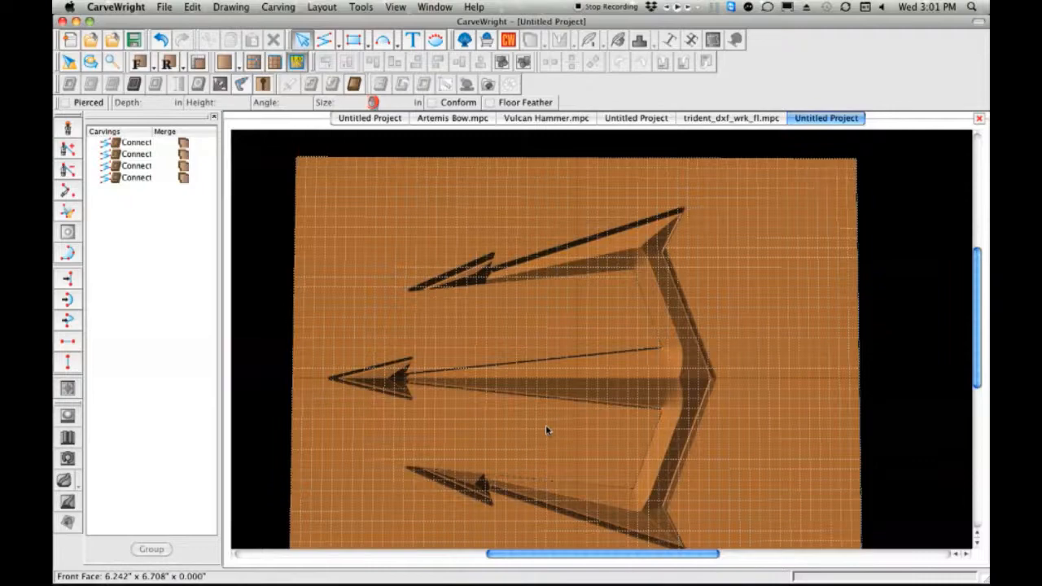
Turn off View Grid in the Snap to Grid settings
left_click_drag(546, 432, 502, 380)
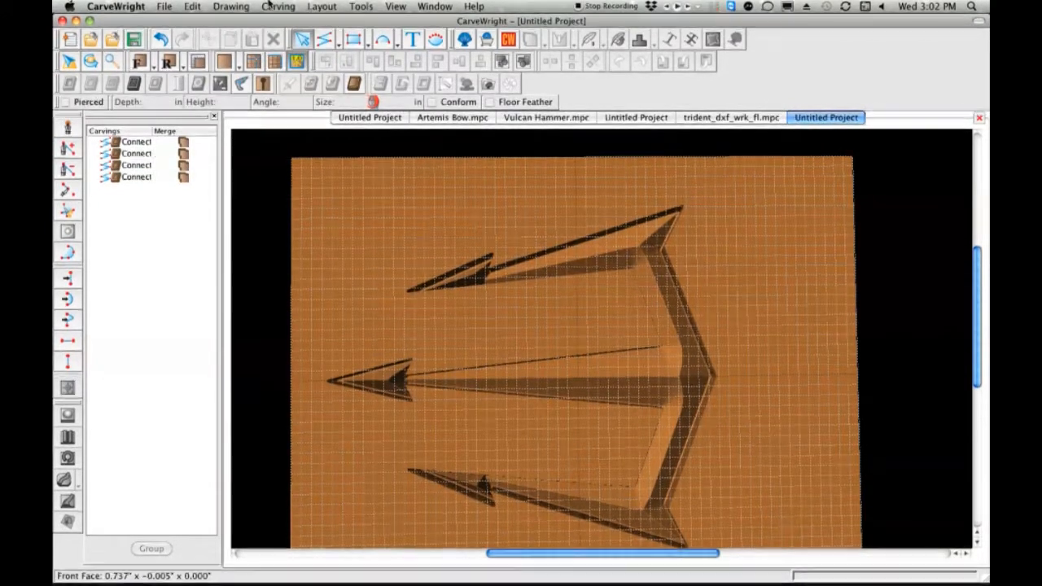
left_click(321, 6)
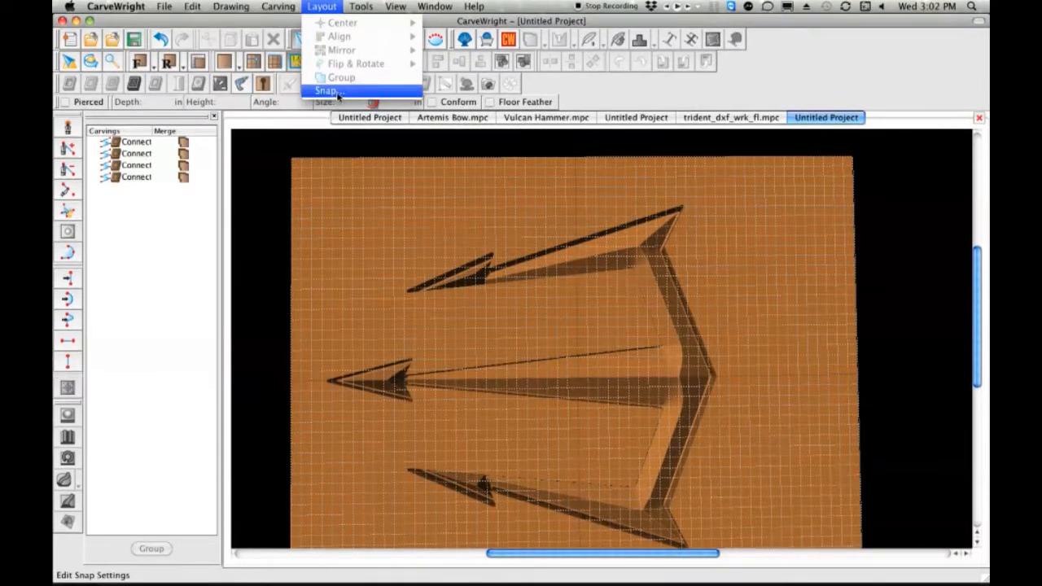
left_click(325, 91)
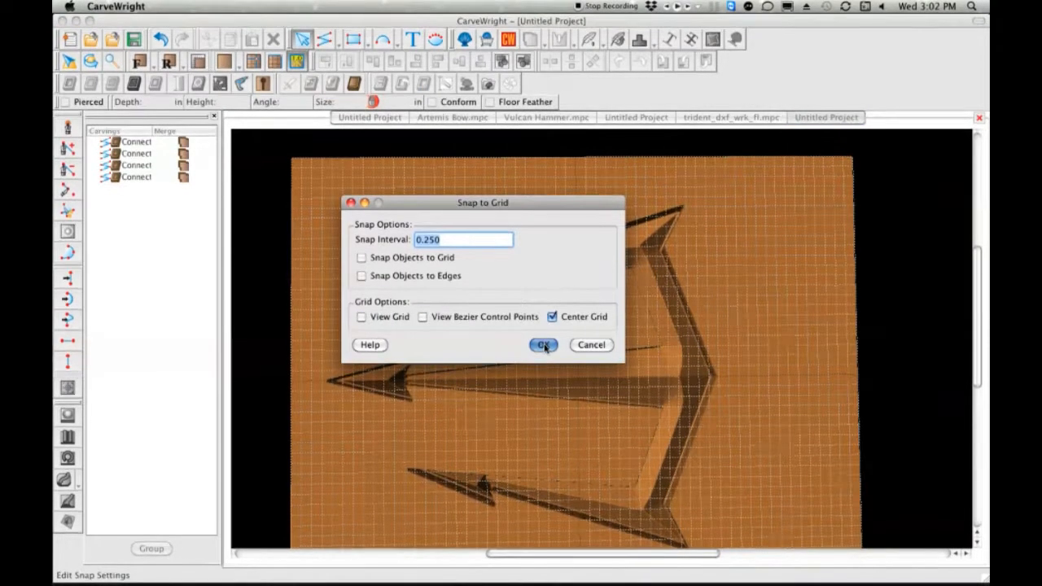
left_click(544, 345)
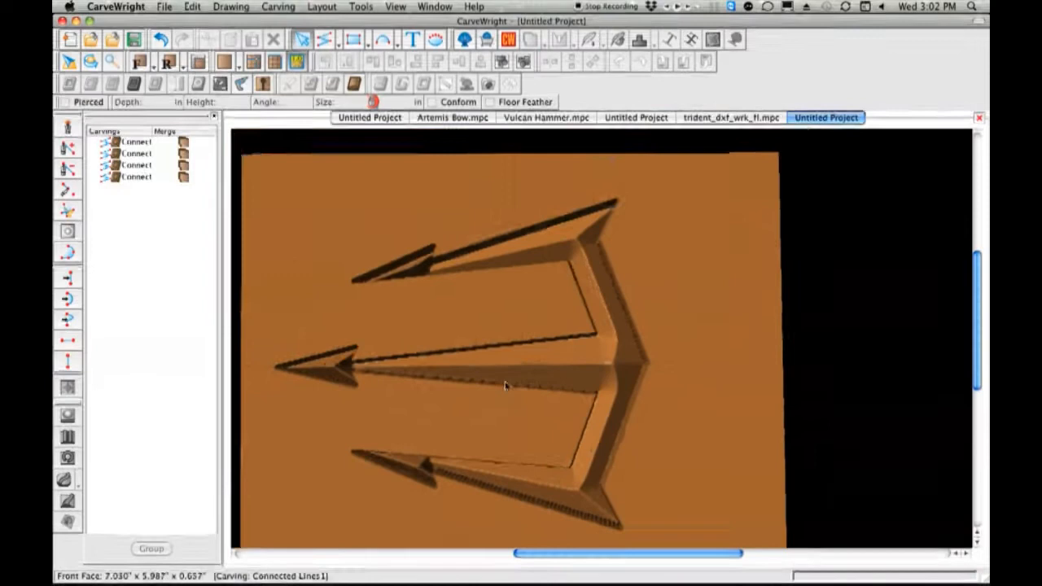
Set all trident carvings to 0.7 depth with Floor Feather, then orbit to inspect
left_click_drag(504, 388, 475, 360)
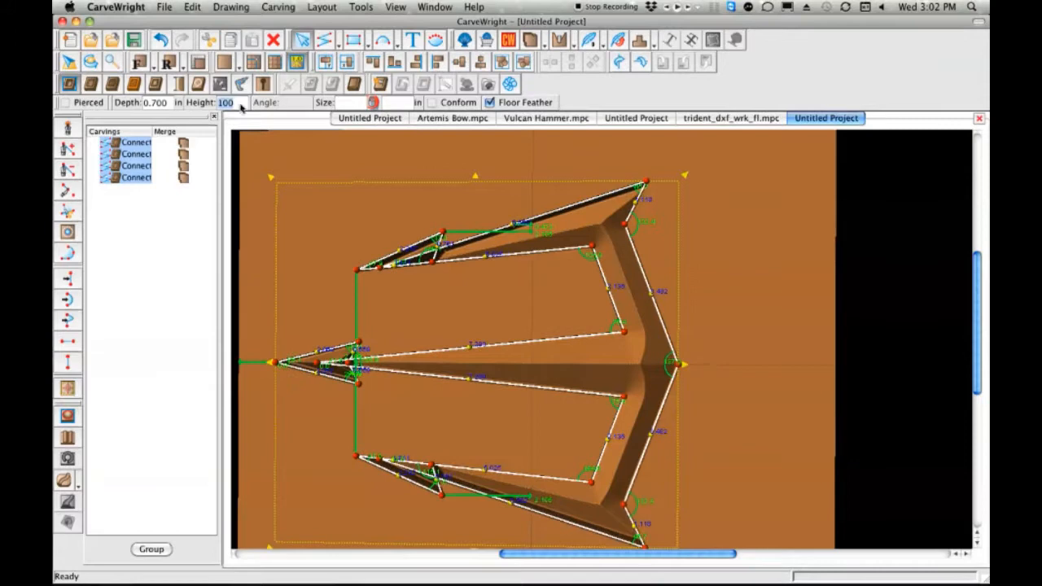
type("7")
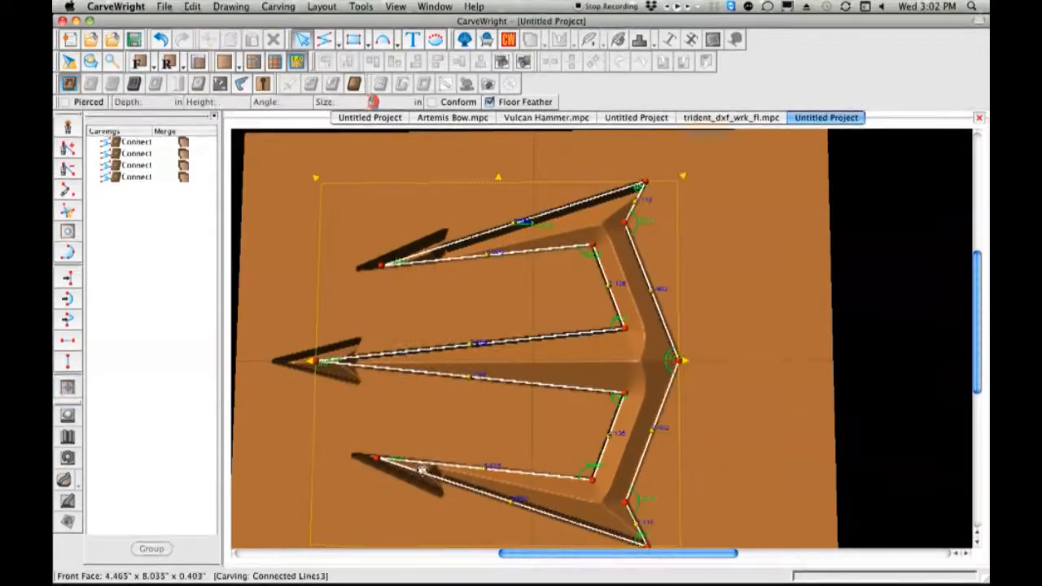
left_click(136, 177)
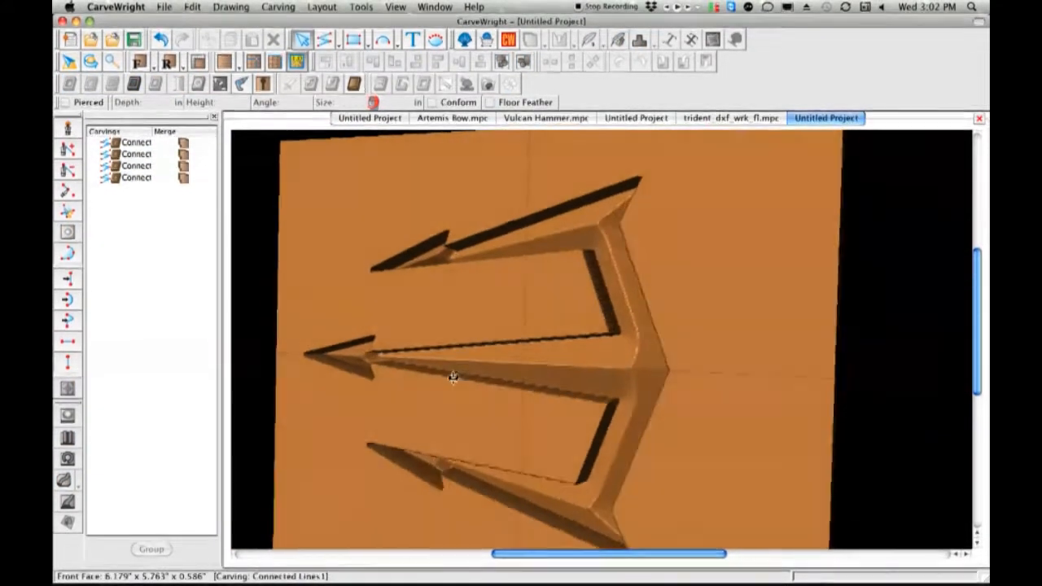
left_click_drag(453, 376, 449, 300)
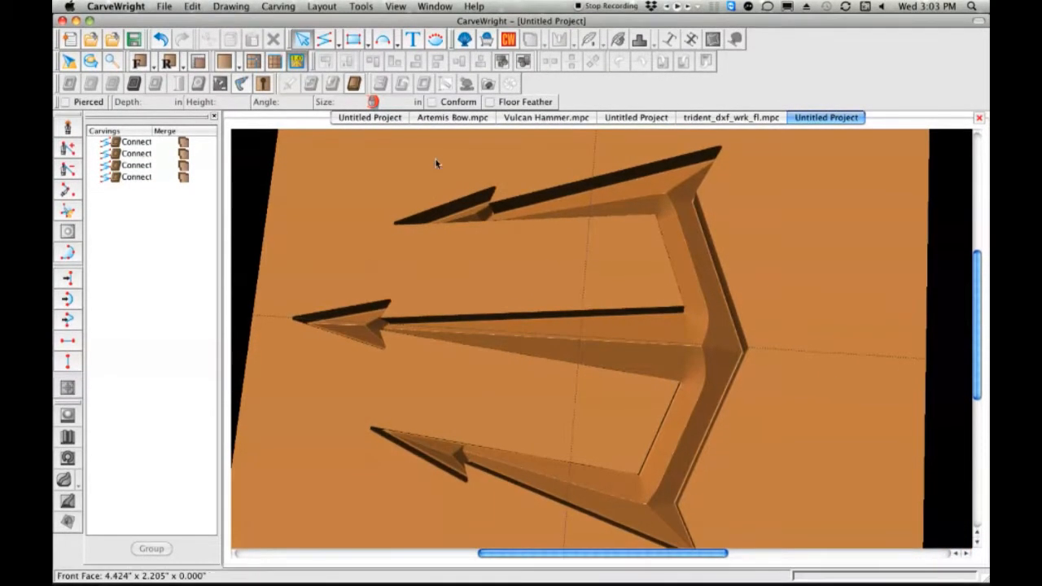
Add a roughly 2.7 by 0.75 inch rectangle at the shaft end and centre it vertically
left_click(355, 39)
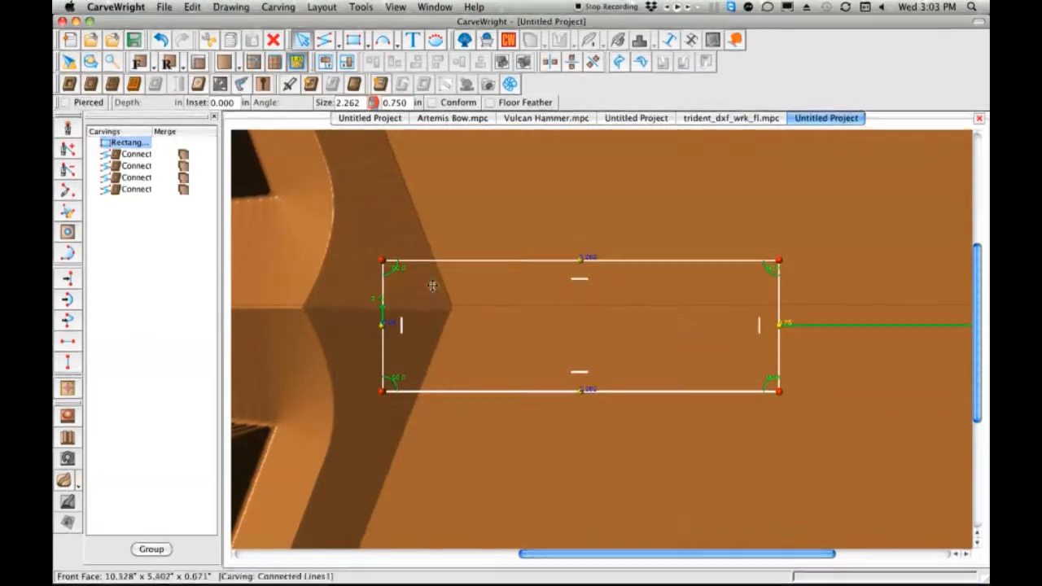
right_click(431, 285)
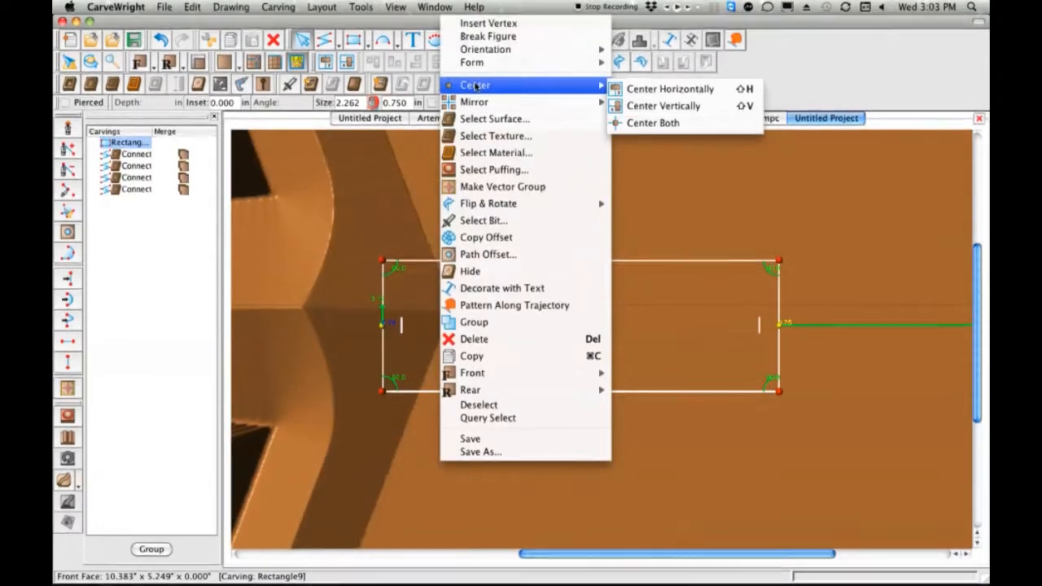
mouse_move(665, 106)
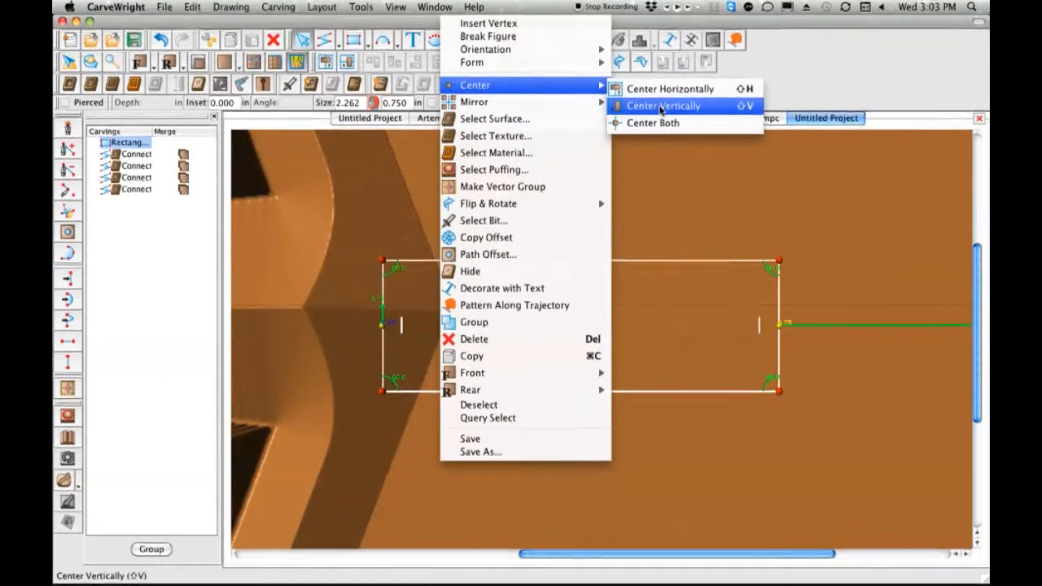
left_click(662, 106)
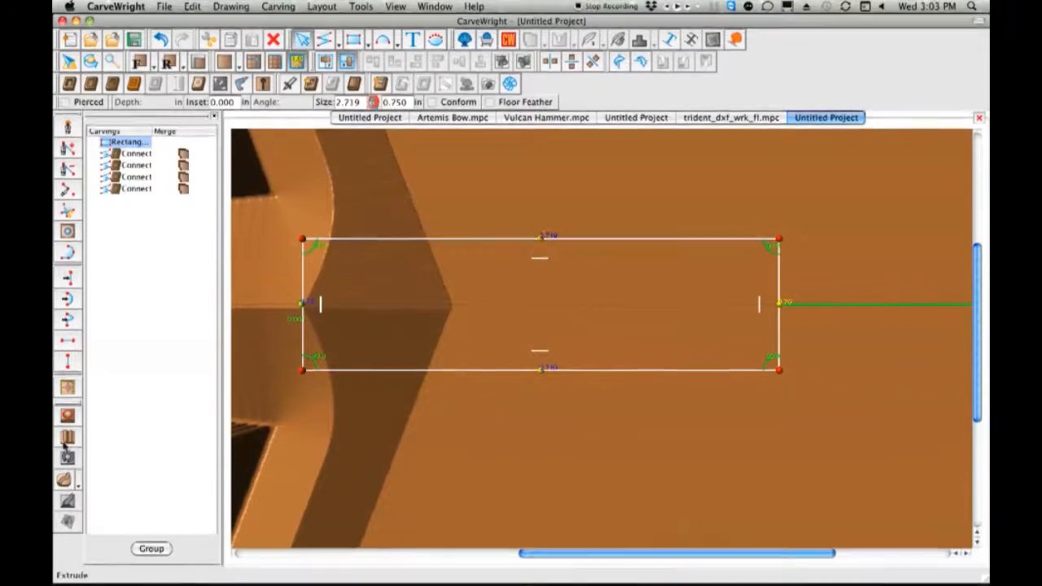
Extrude the rectangle with a horizontal rounded arc cross-section .75 wide to form the handle
left_click(68, 437)
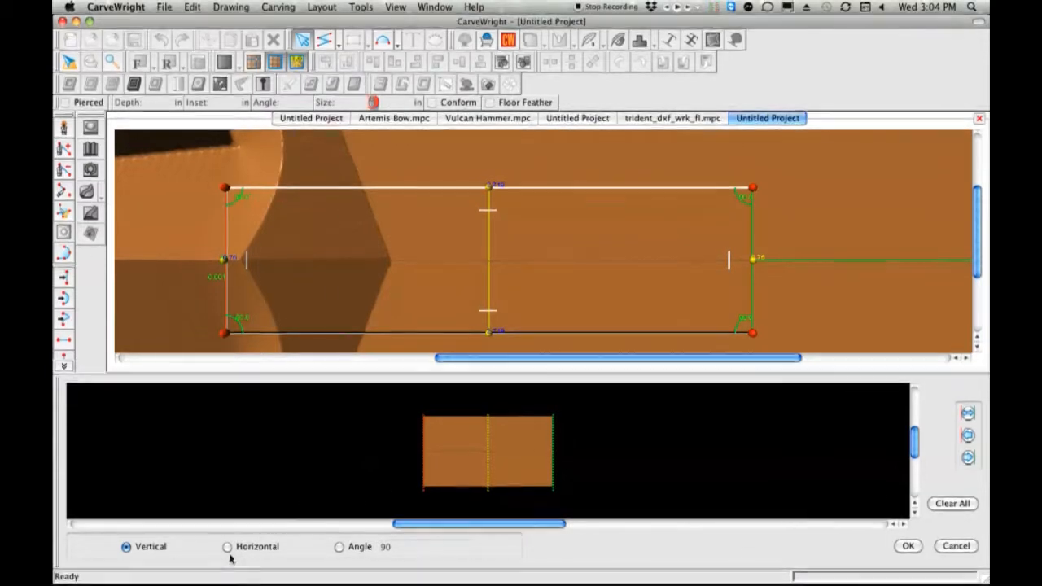
left_click(227, 547)
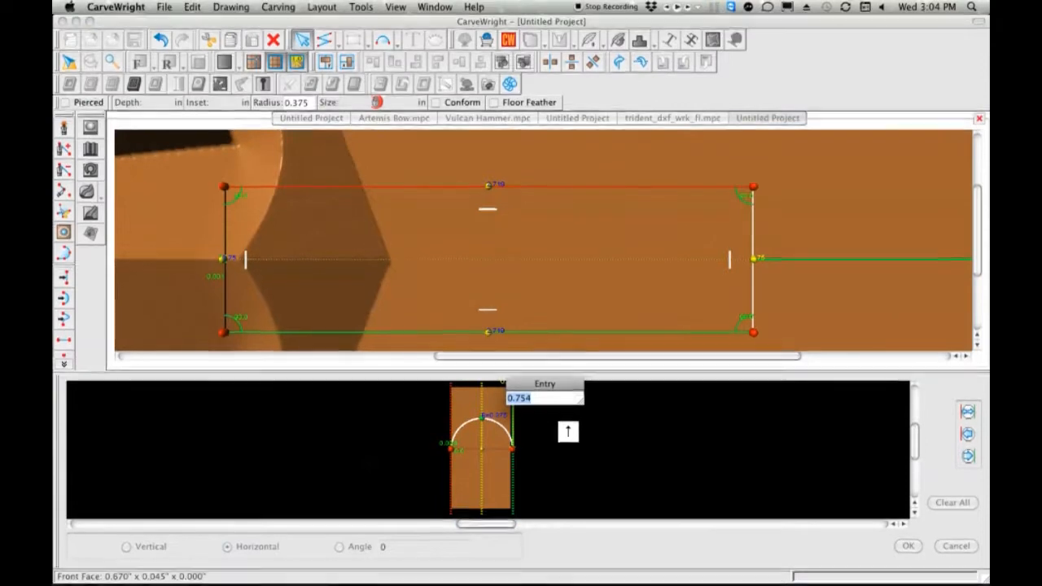
type(".75")
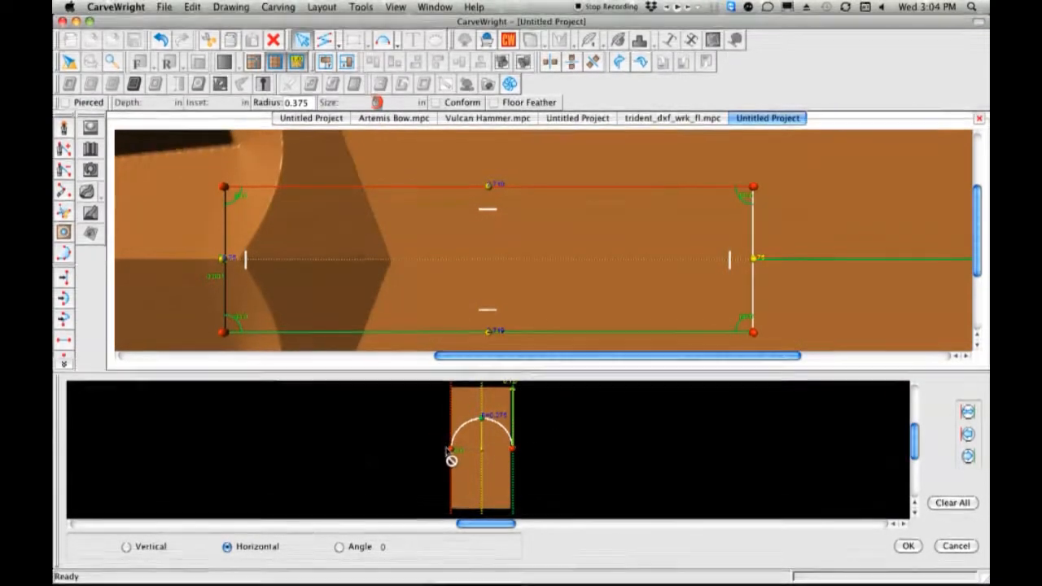
right_click(448, 456)
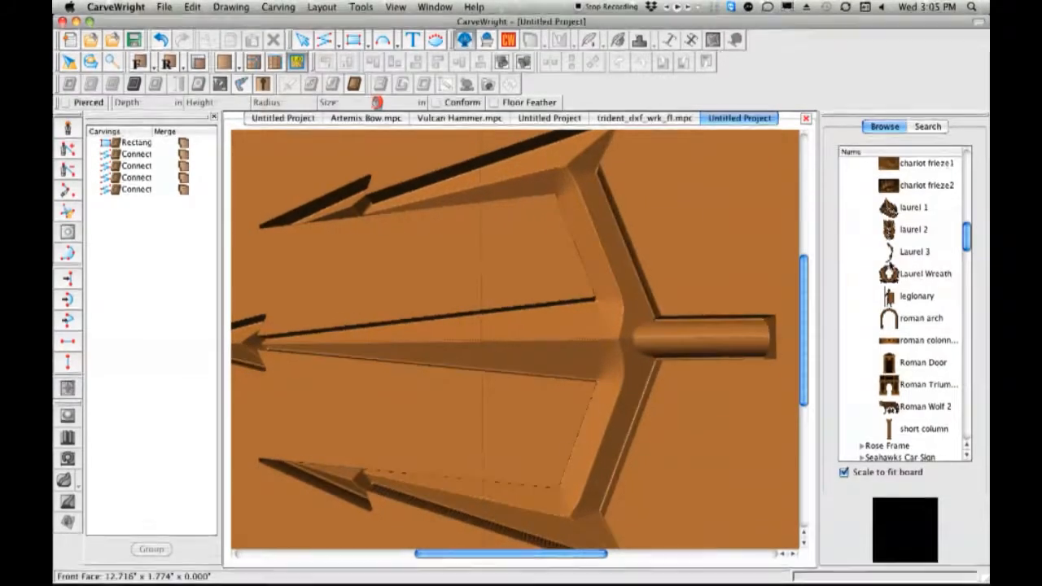
Place a shell from the Shells pattern category at angle 90 and centre it vertically on the shaft
scroll("down", 3)
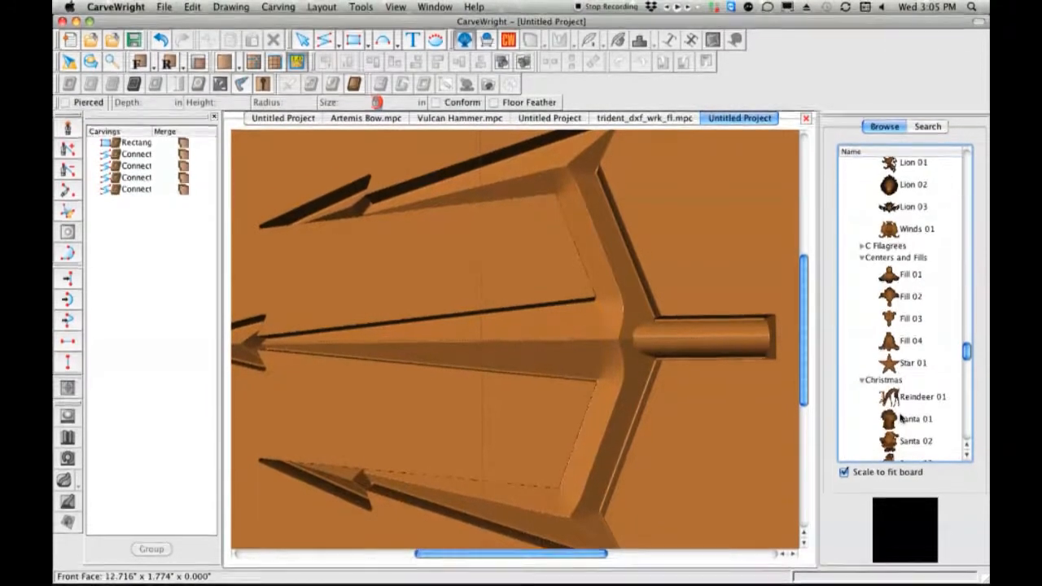
scroll("down", 3)
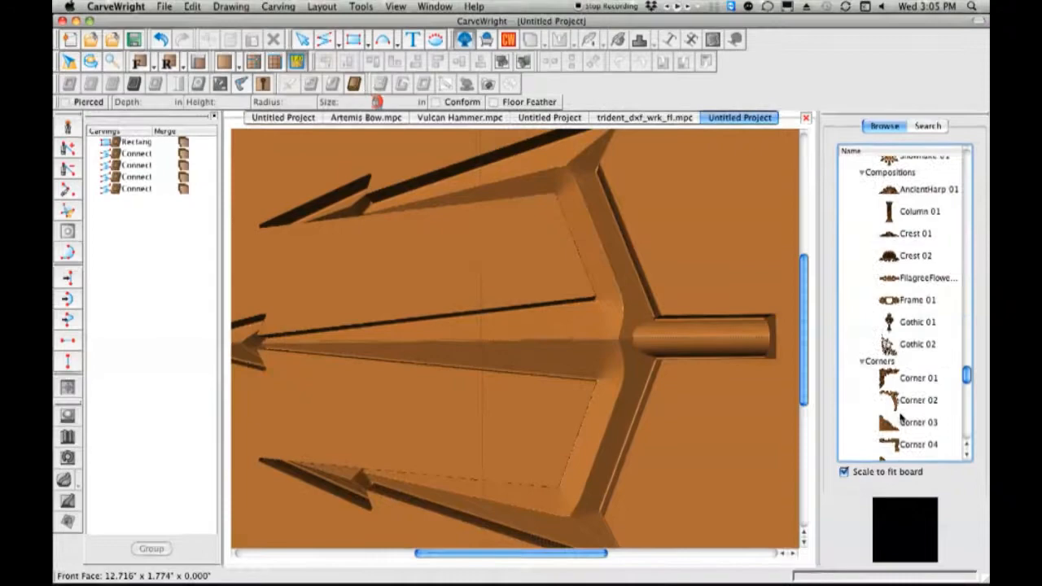
scroll("down", 3)
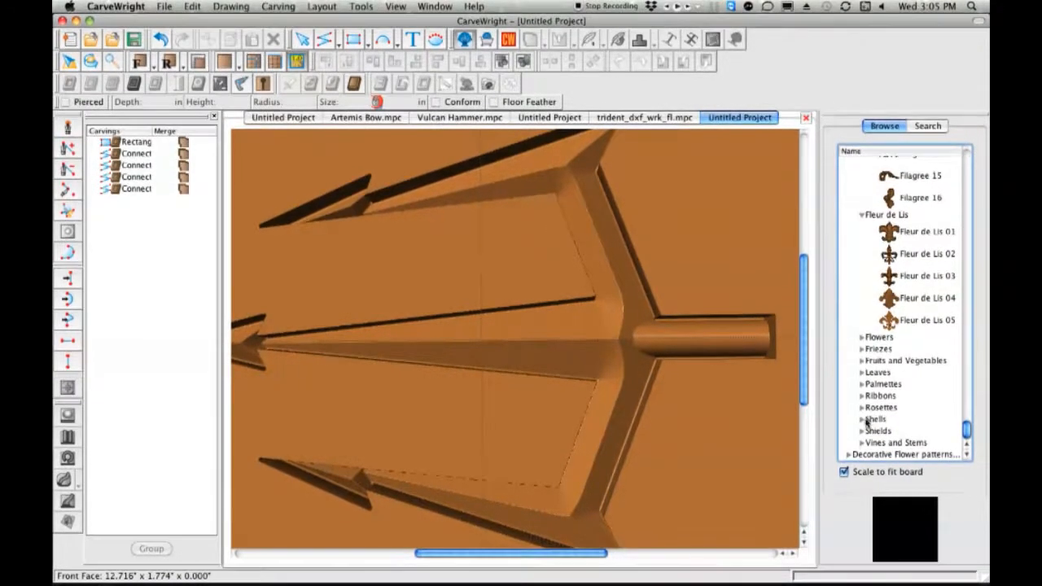
left_click(912, 426)
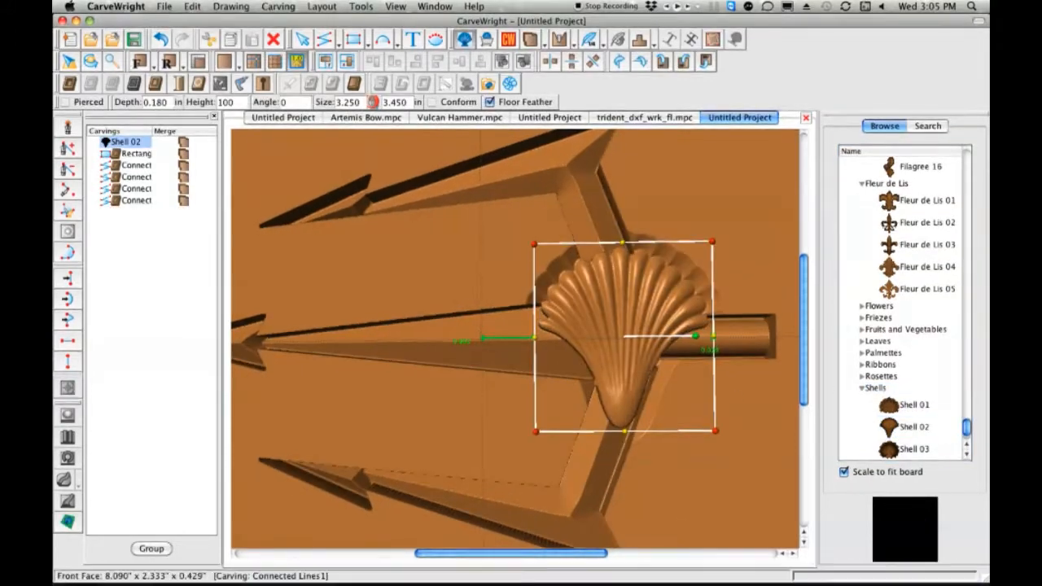
type("90")
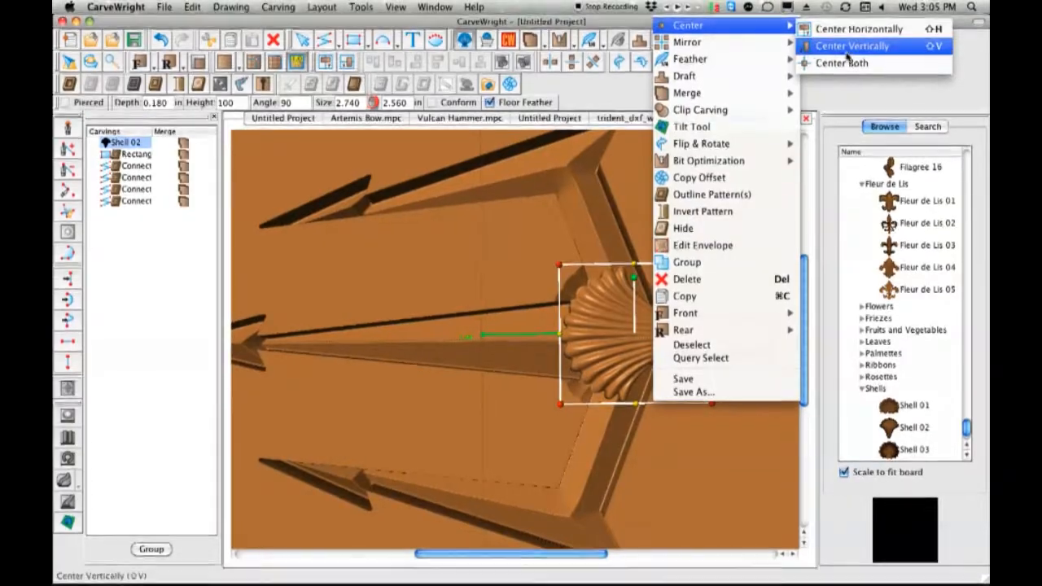
left_click(853, 45)
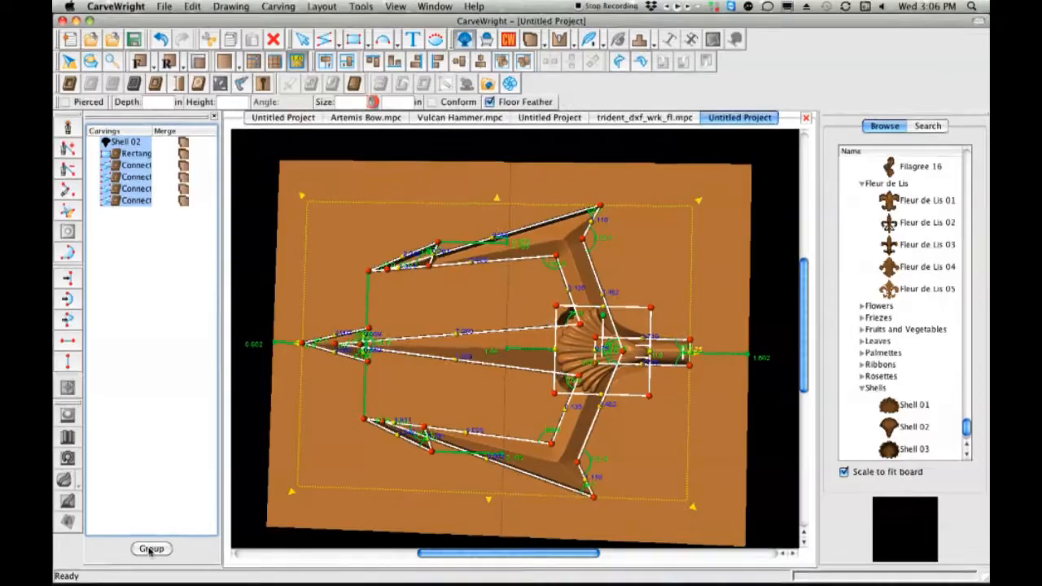
Group the trident and shell and save the group to Favorites as 'trident 2'
left_click(150, 548)
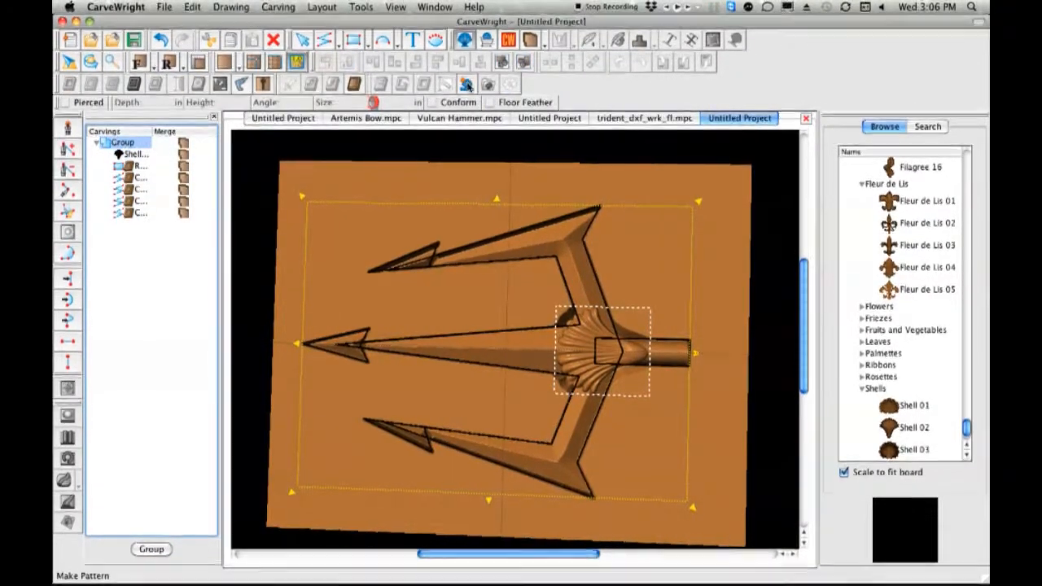
mouse_move(466, 85)
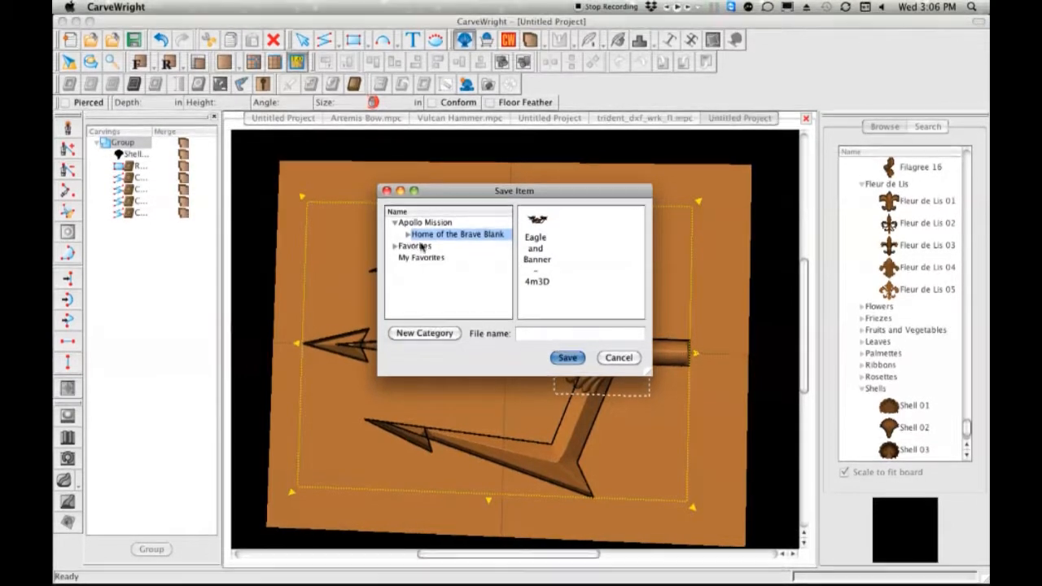
left_click(414, 246)
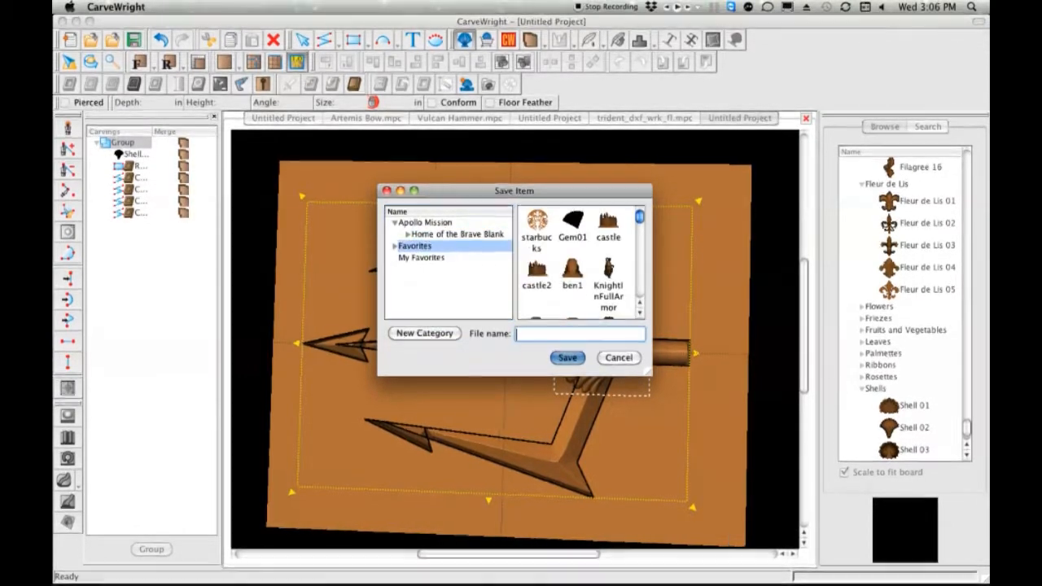
type("trident 2")
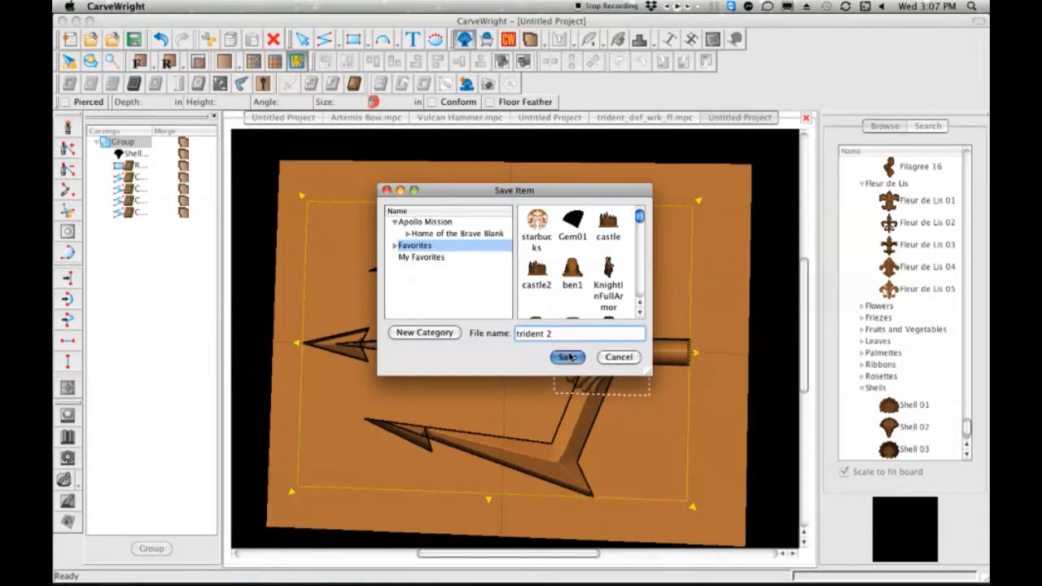
left_click(567, 356)
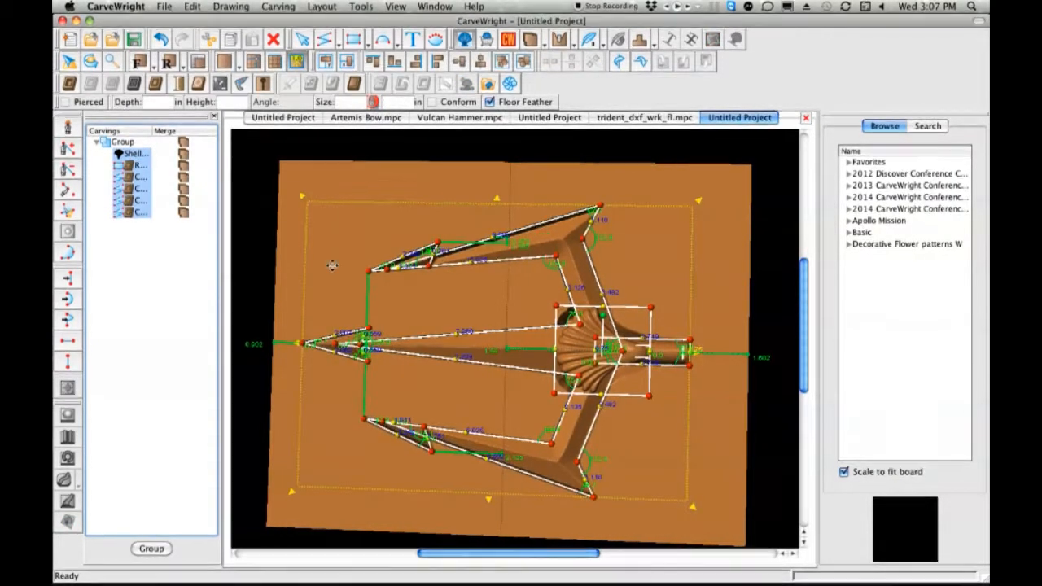
Drop the saved 'trident 2' pattern from Favorites onto the board and centre it both ways
right_click(131, 155)
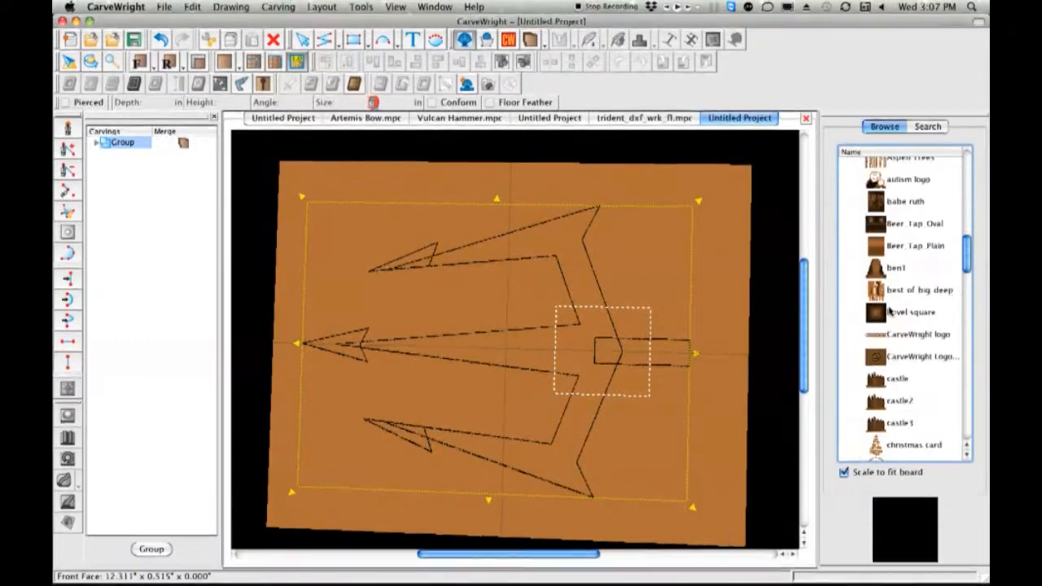
scroll("down", 3)
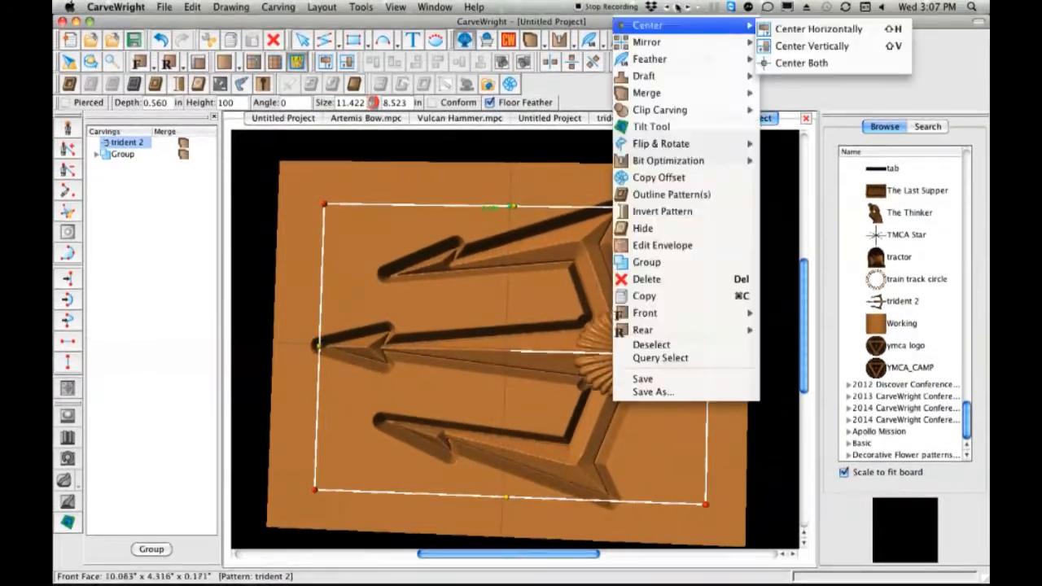
left_click(801, 62)
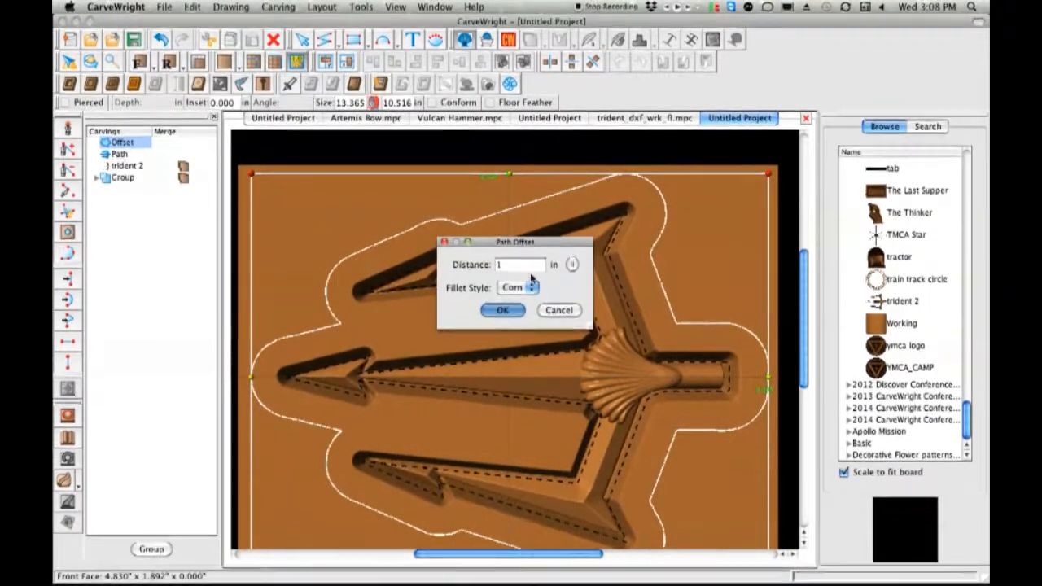
Create a .125 in offset path around the trident outline and set it to cut through as Pierced
left_click(520, 264)
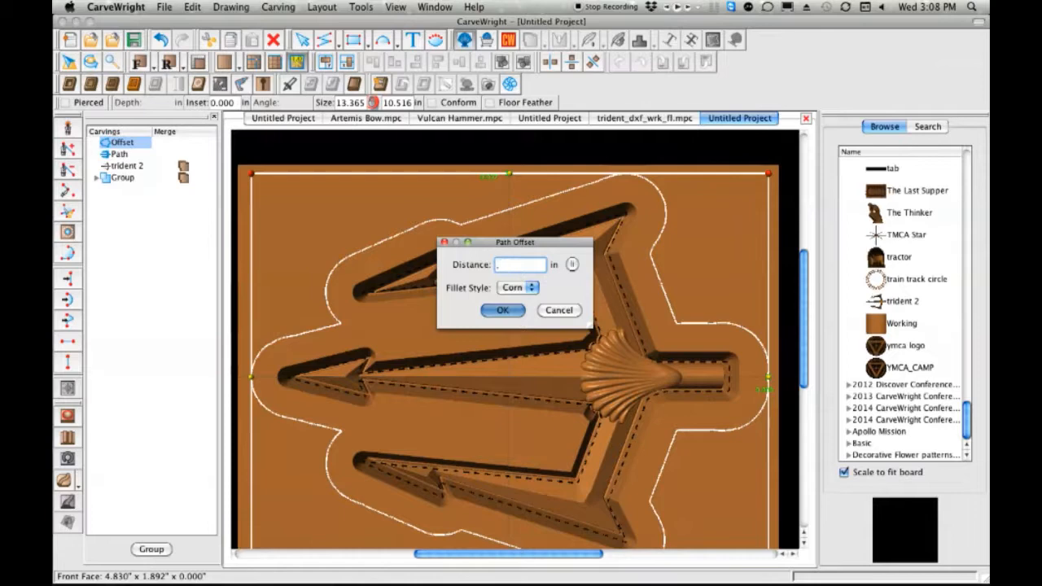
type(".125")
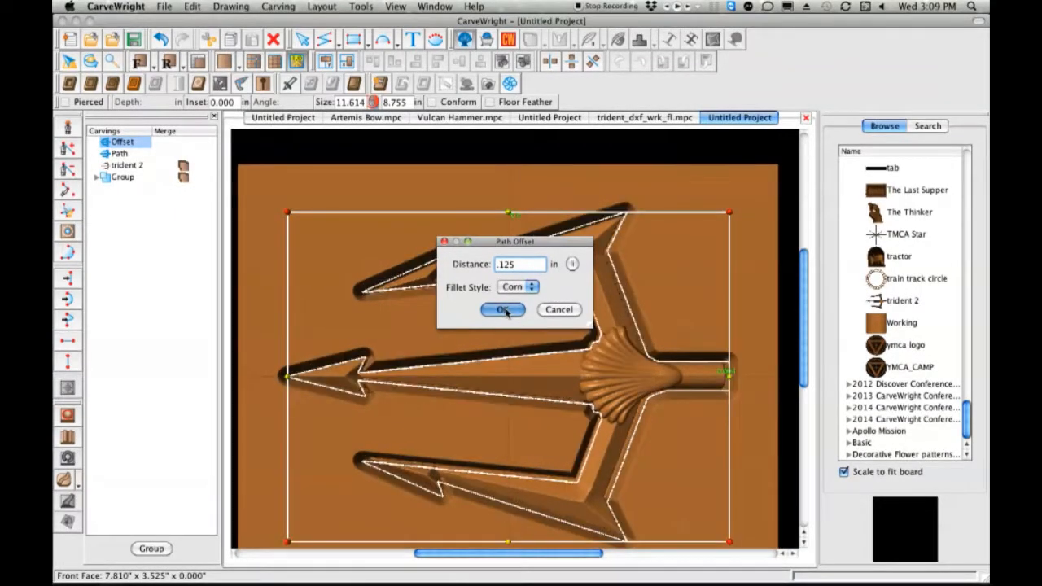
left_click(501, 309)
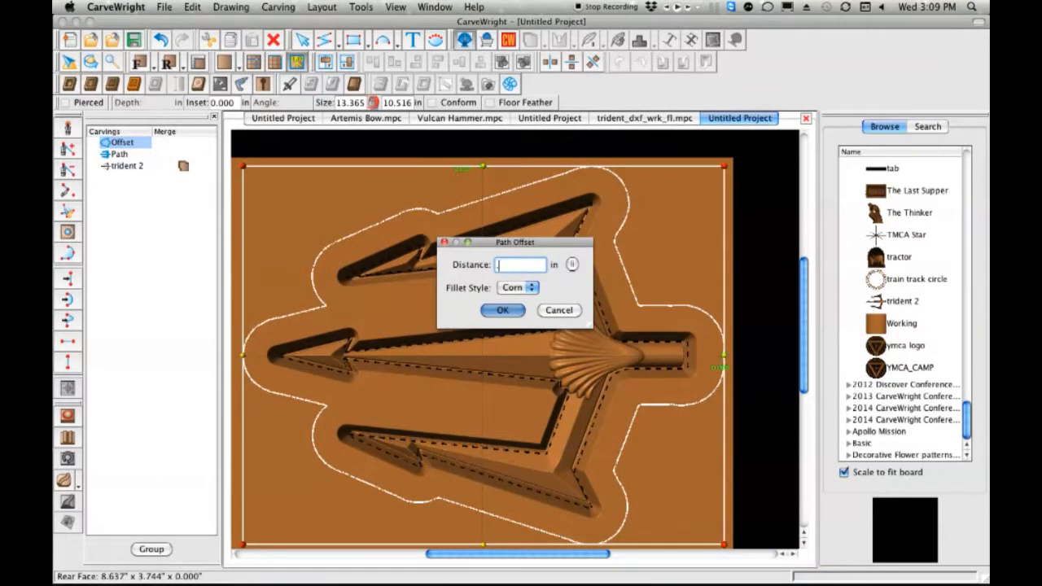
type(".125")
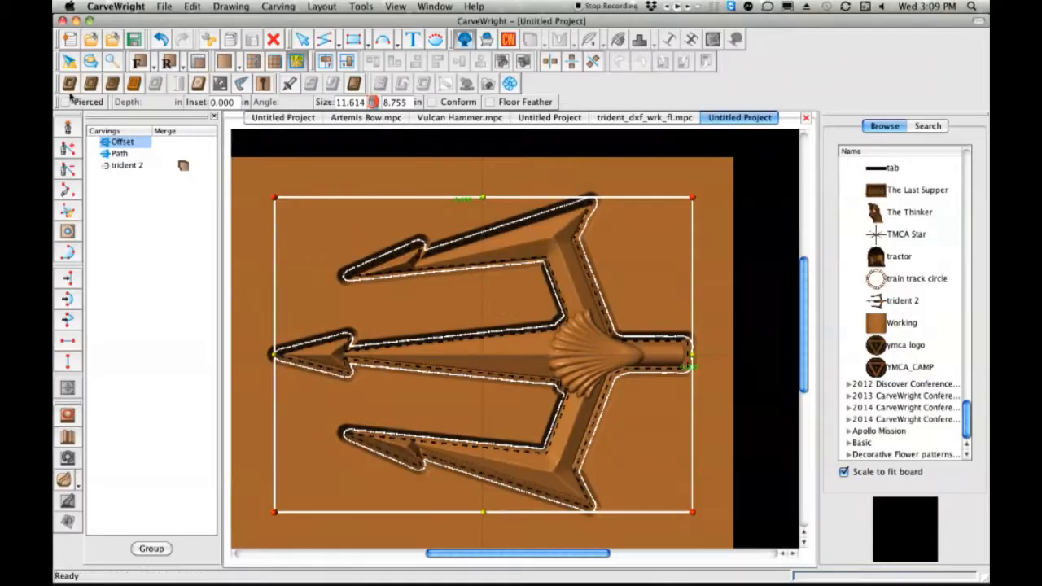
left_click(490, 101)
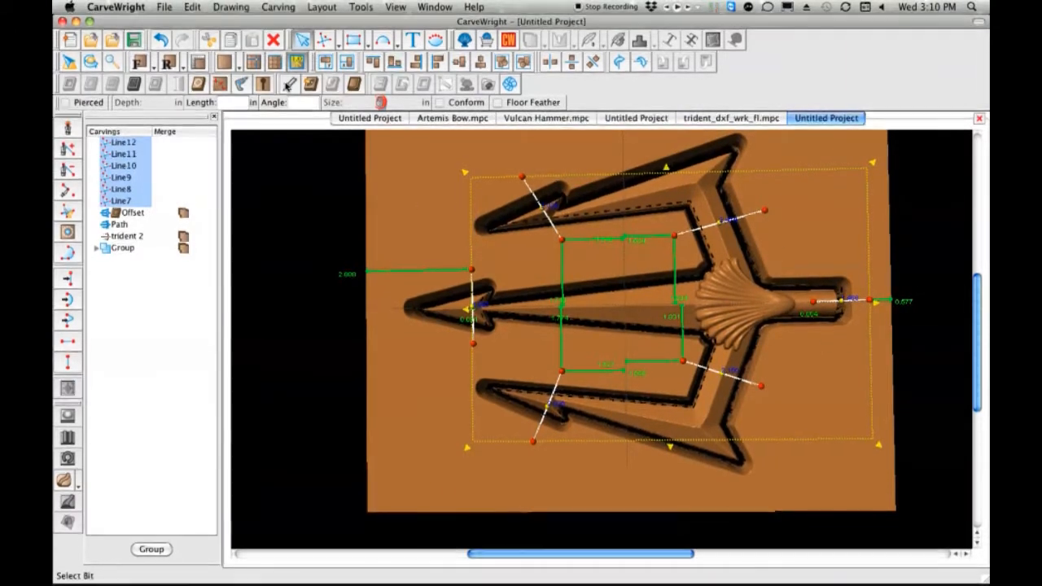
mouse_move(222, 85)
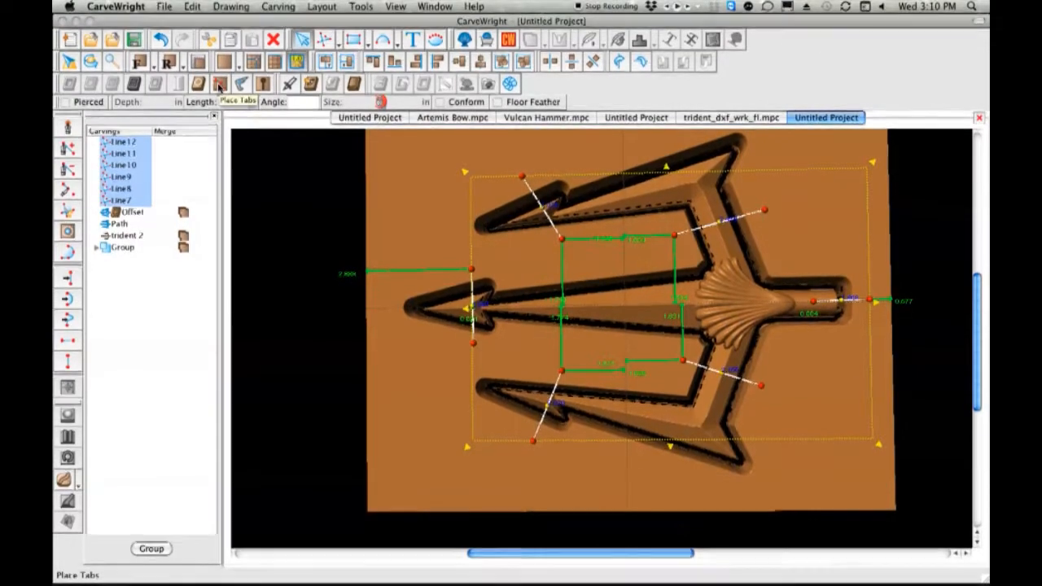
Place flat tabs 3/16 wide and .75 deep on the cutting path at the marked lines
left_click(219, 85)
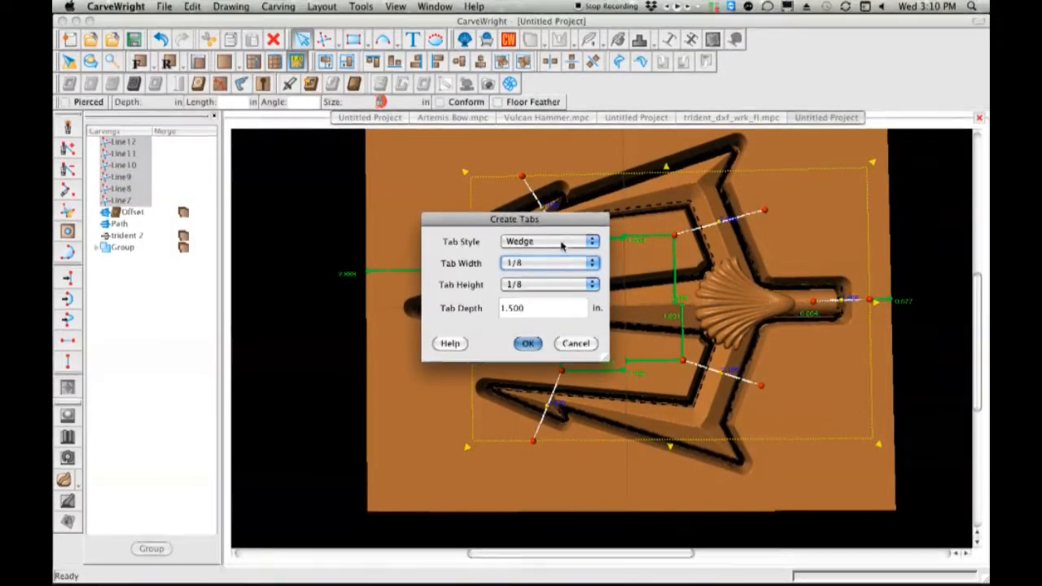
left_click(550, 241)
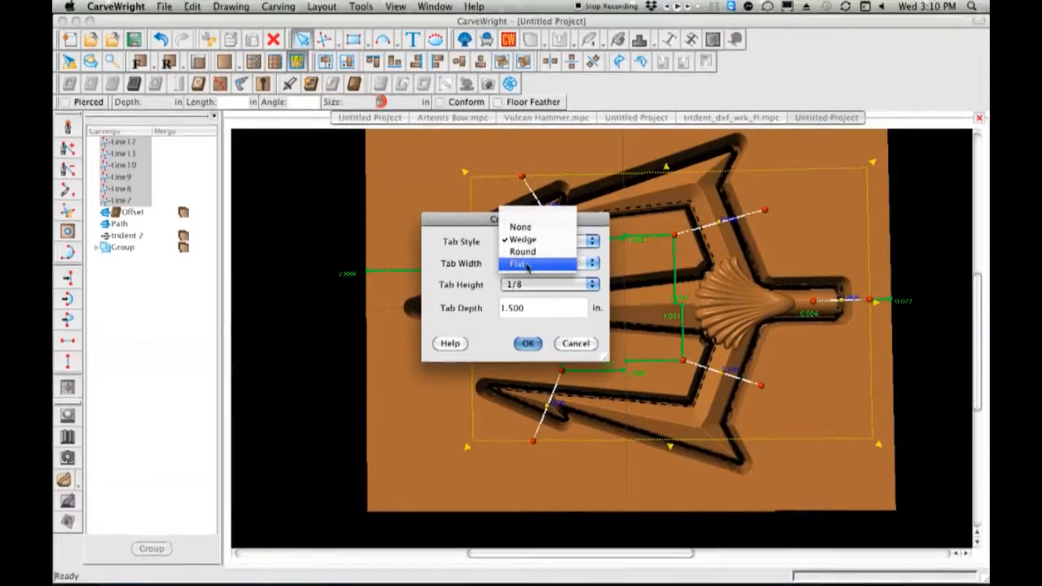
left_click(519, 264)
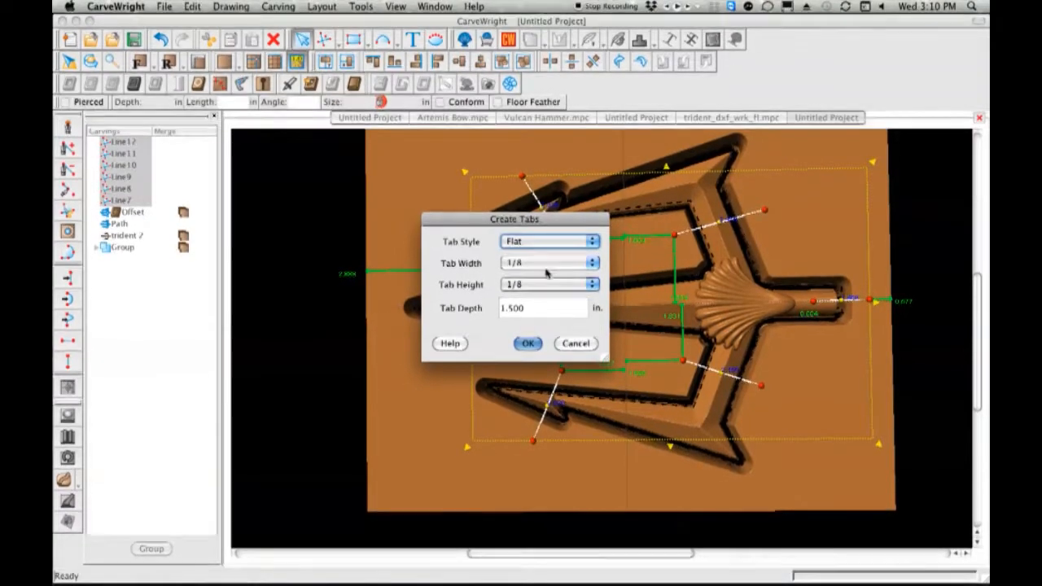
left_click(550, 263)
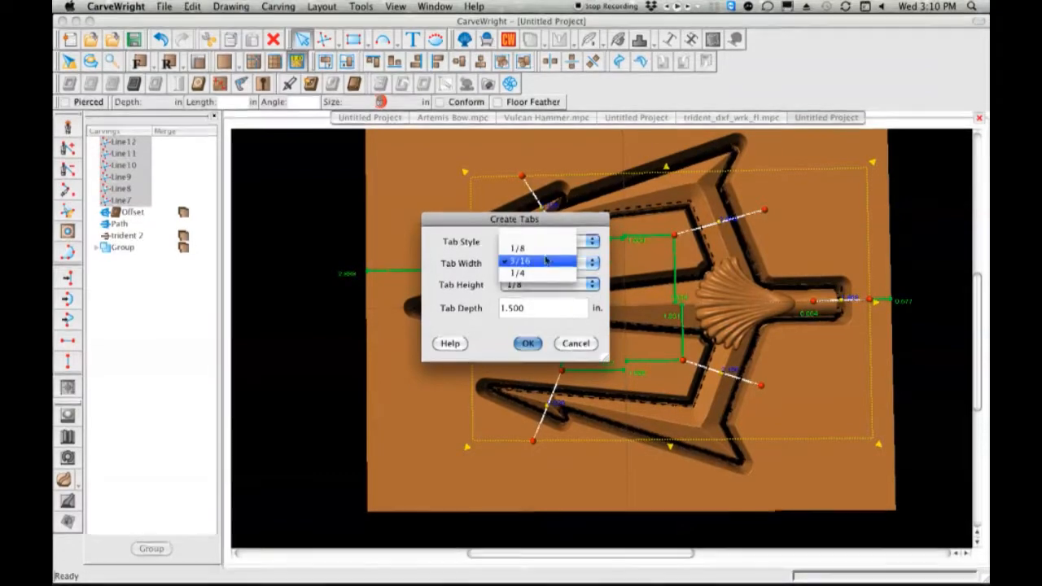
left_click(521, 262)
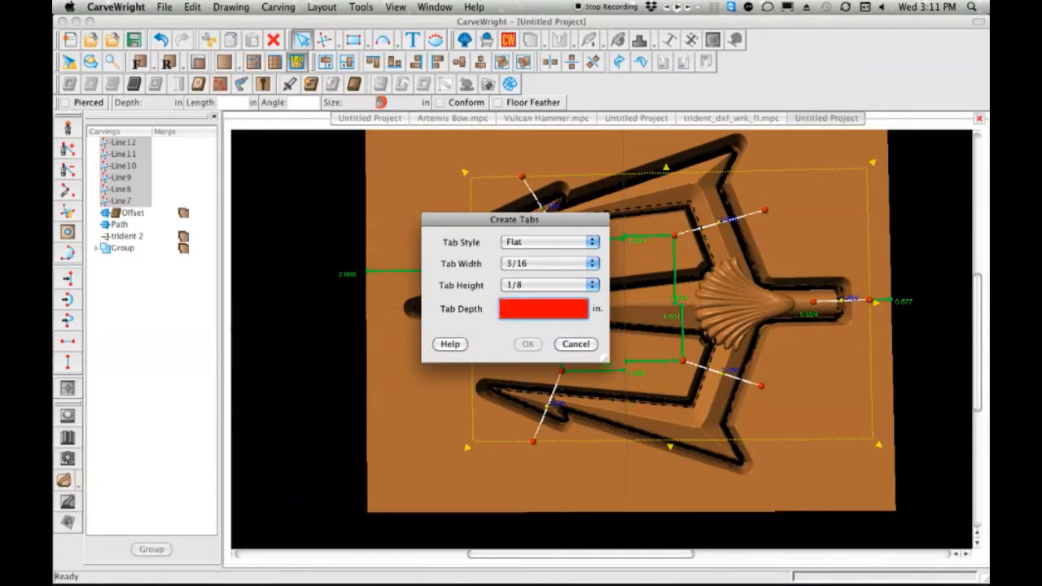
type(".75")
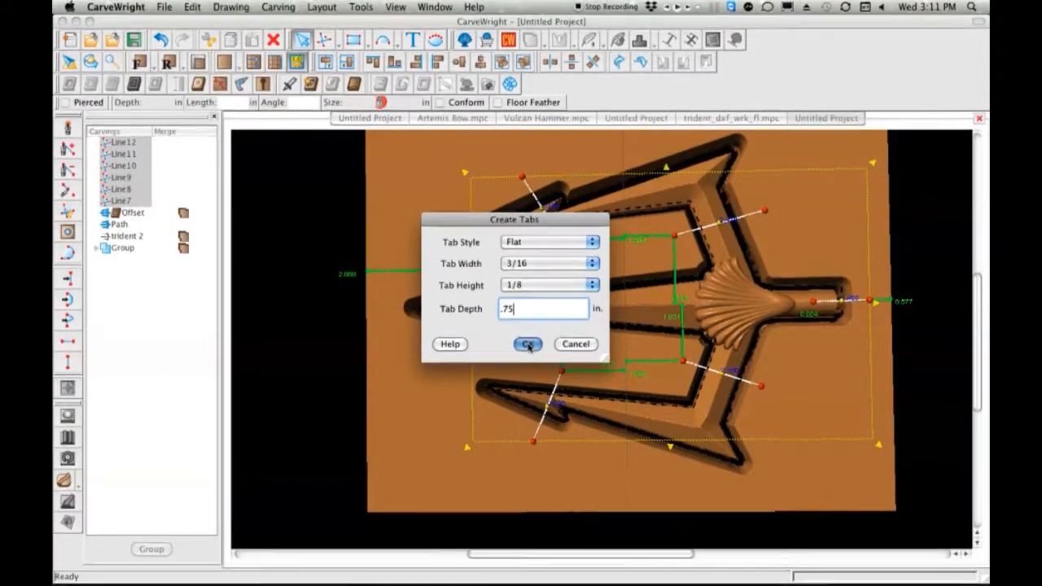
left_click(527, 344)
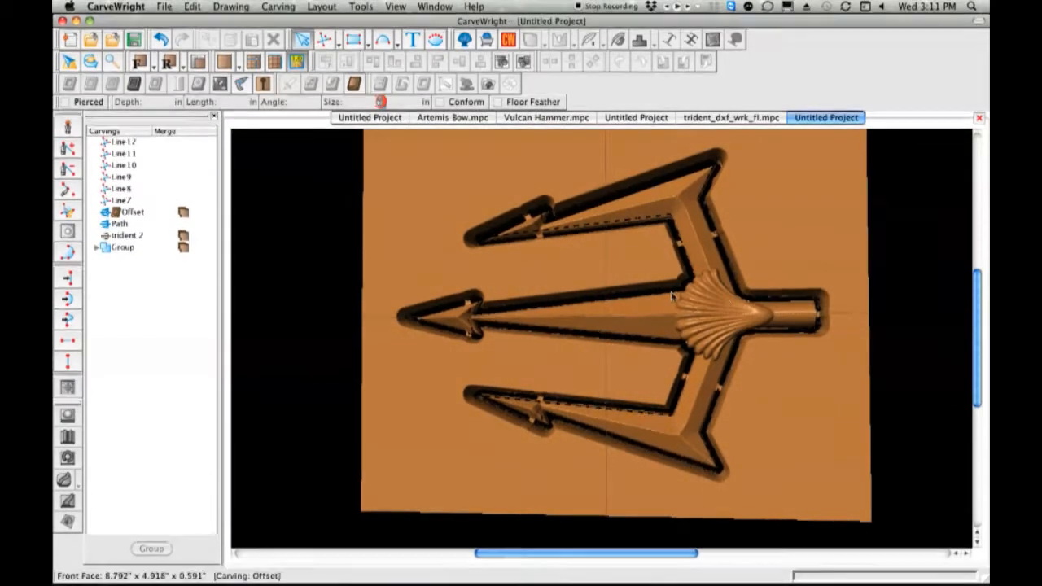
Select the offset cut, remove the marker lines and bring up the File menu for Upload
left_click(733, 316)
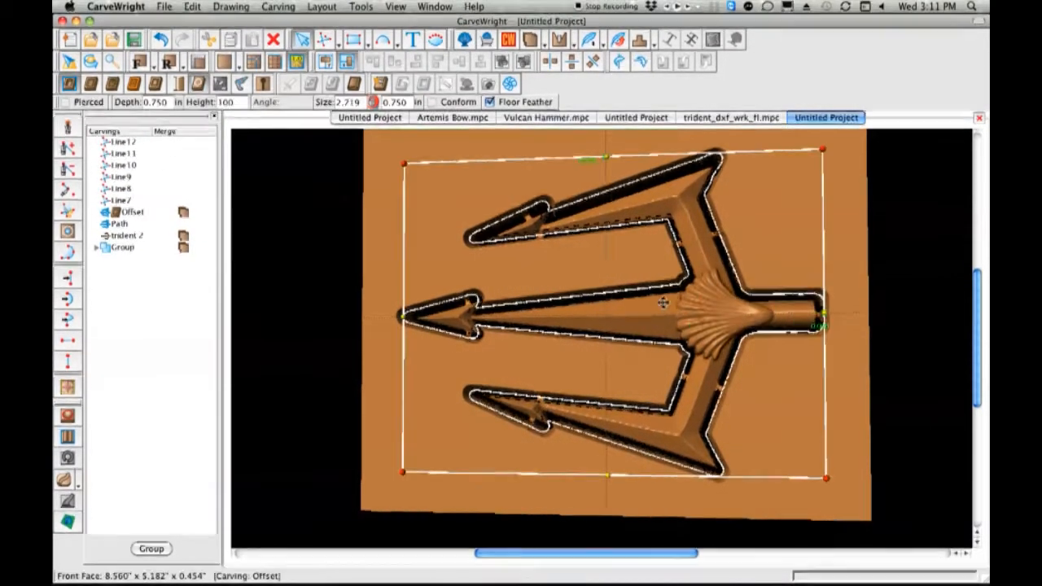
left_click(131, 211)
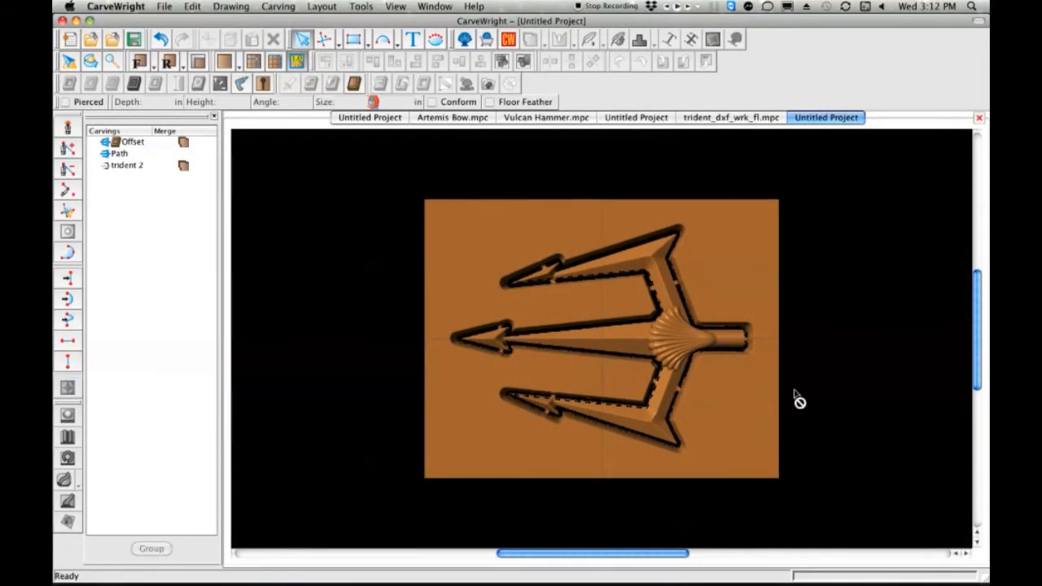
left_click(163, 7)
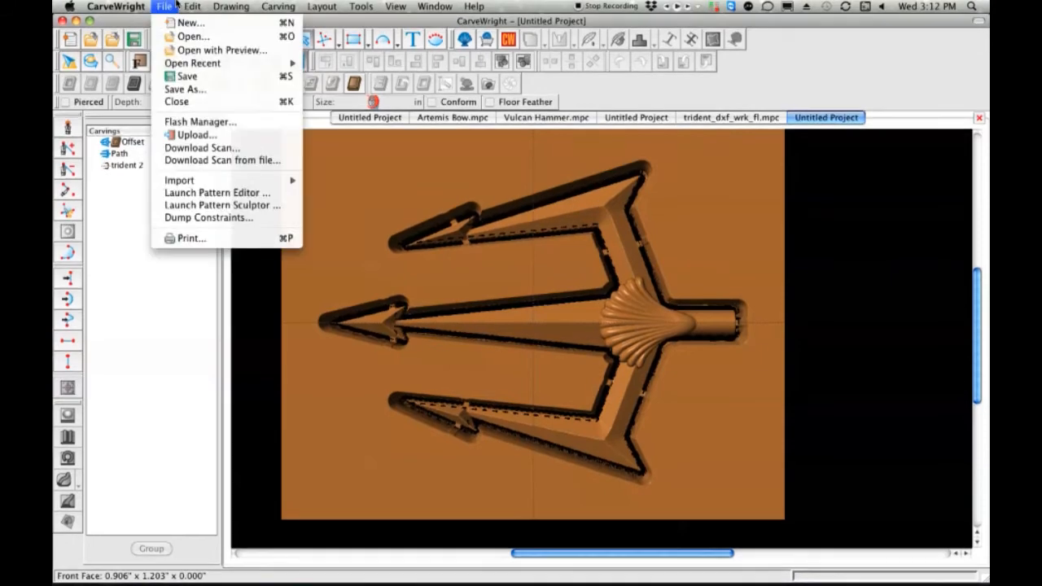